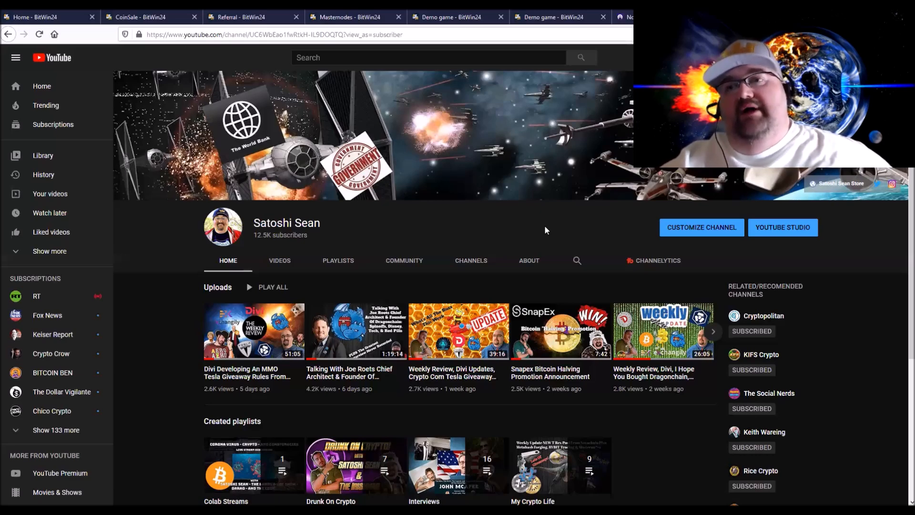
pyautogui.moveTo(497, 230)
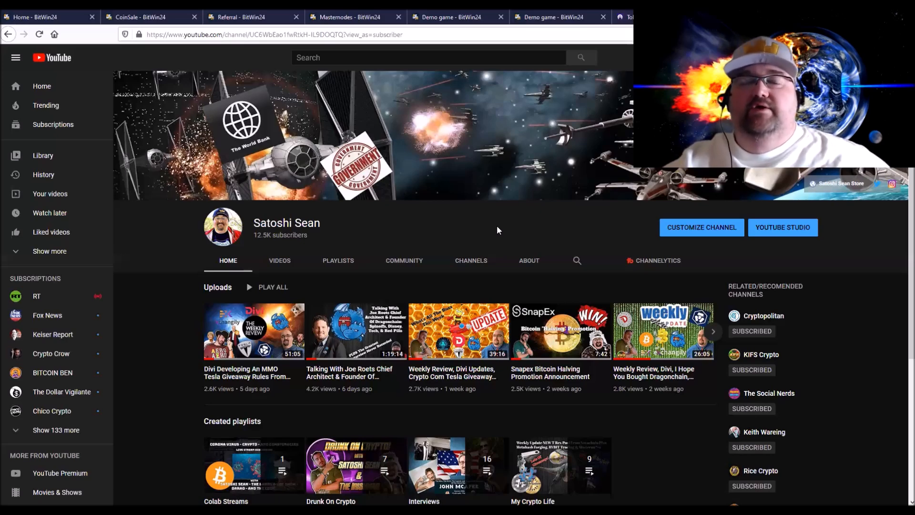
pyautogui.moveTo(505, 230)
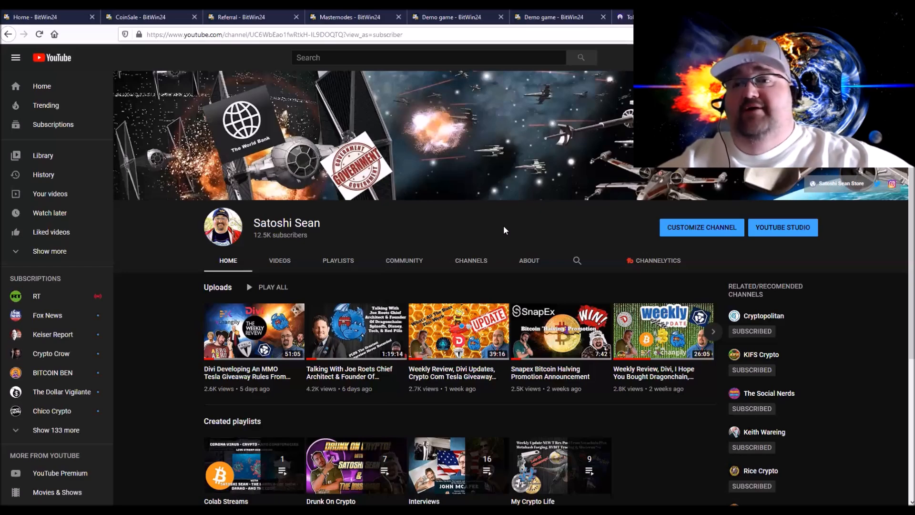
pyautogui.moveTo(506, 220)
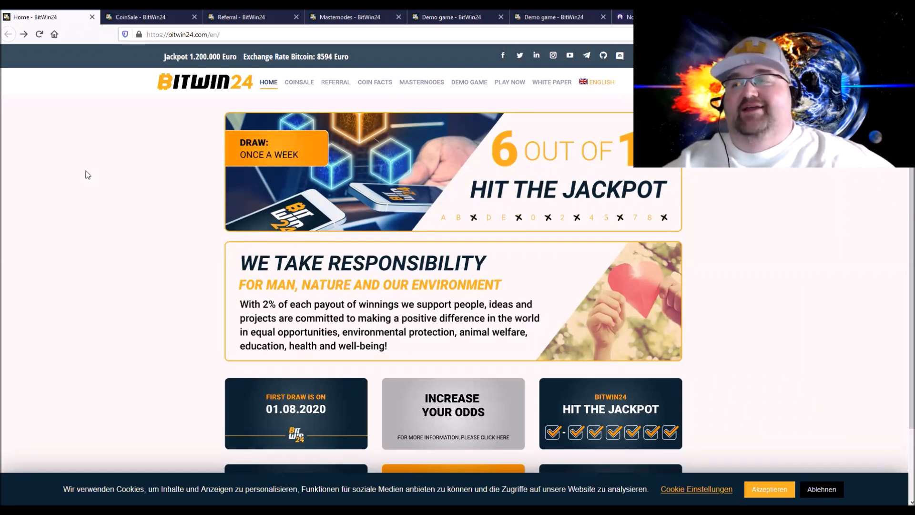
pyautogui.moveTo(119, 204)
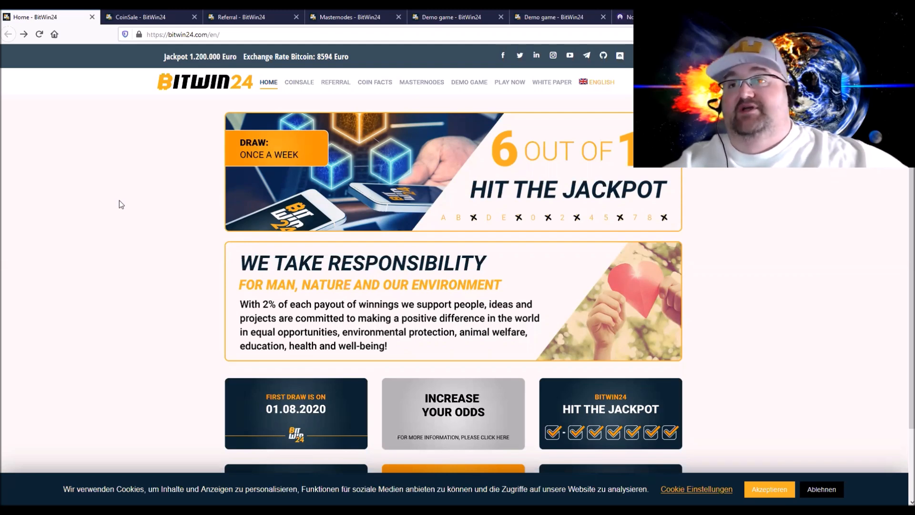
pyautogui.moveTo(144, 213)
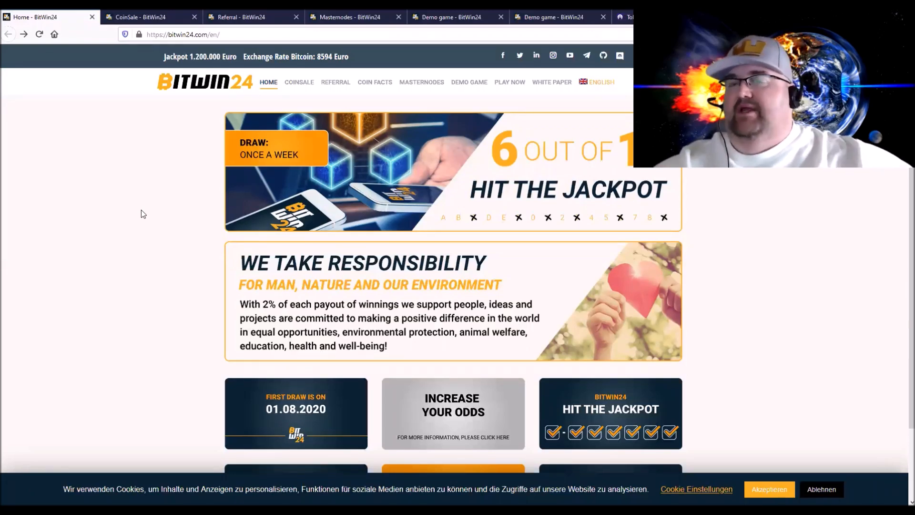
pyautogui.moveTo(157, 235)
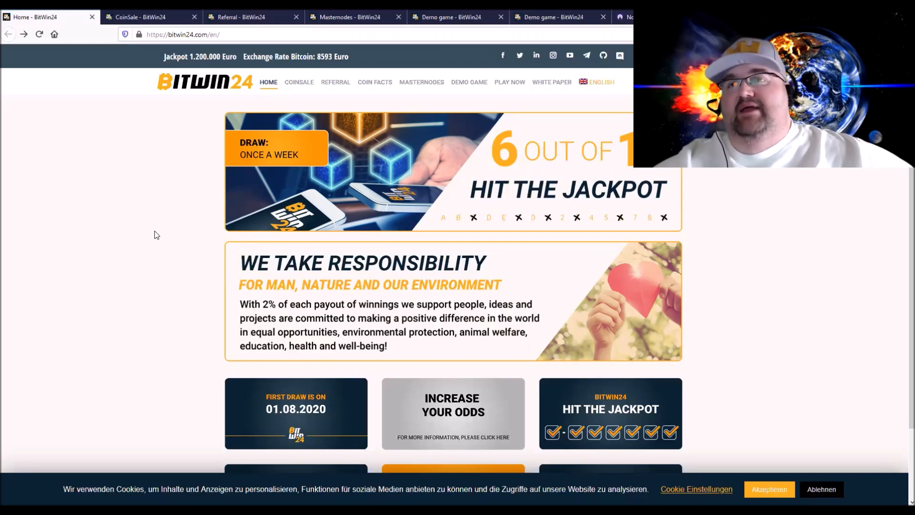
pyautogui.moveTo(163, 258)
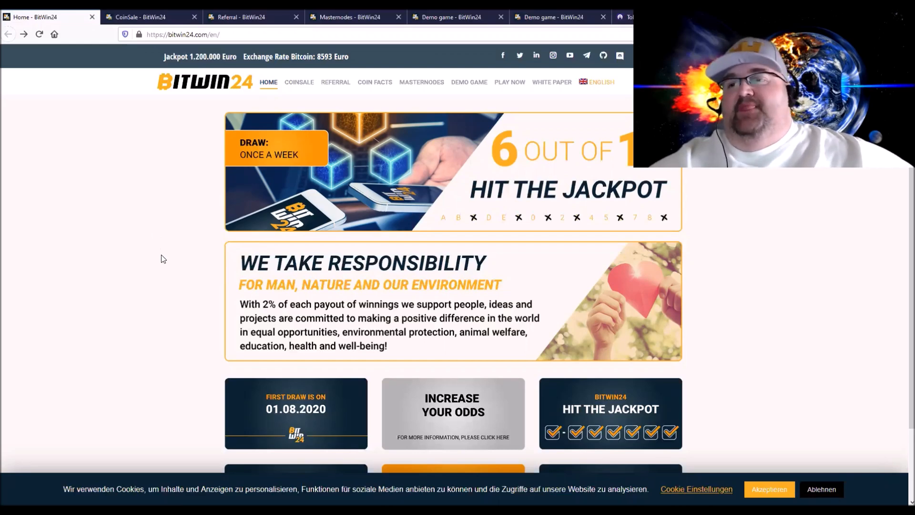
pyautogui.scroll(-3)
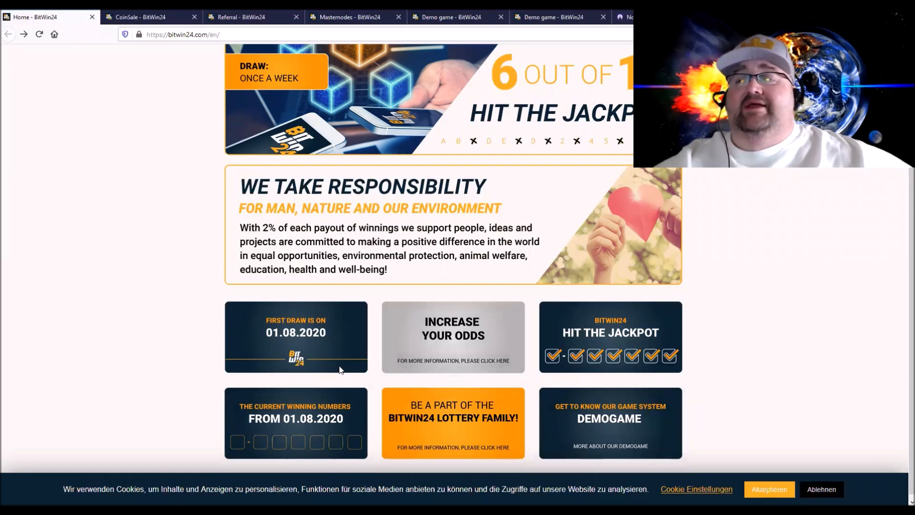
pyautogui.scroll(-3)
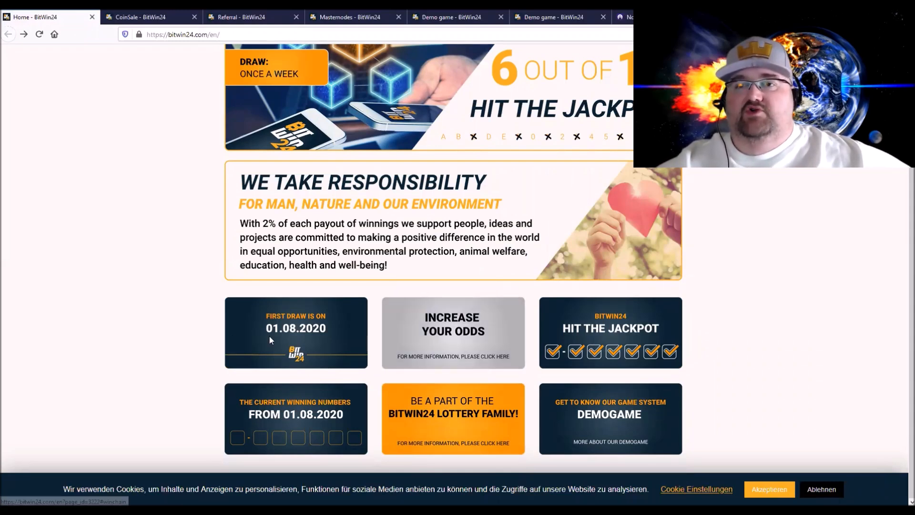
pyautogui.moveTo(405, 358)
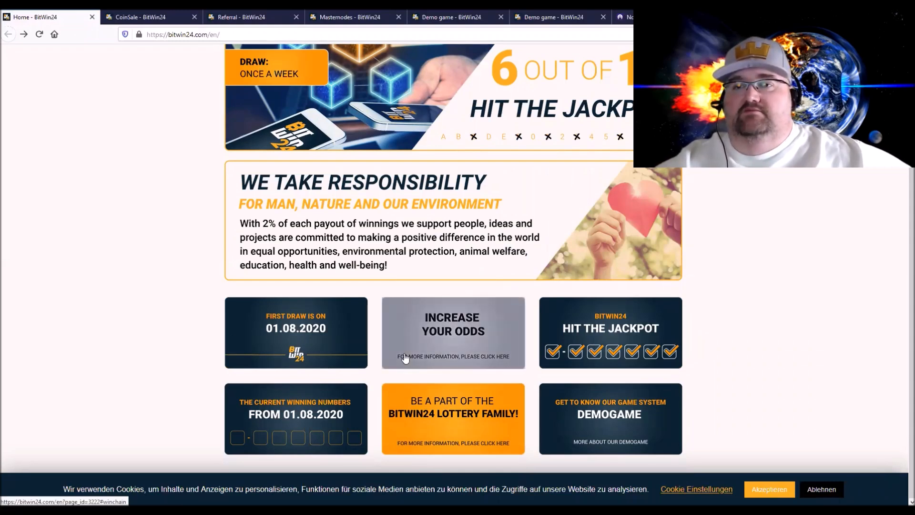
pyautogui.scroll(3)
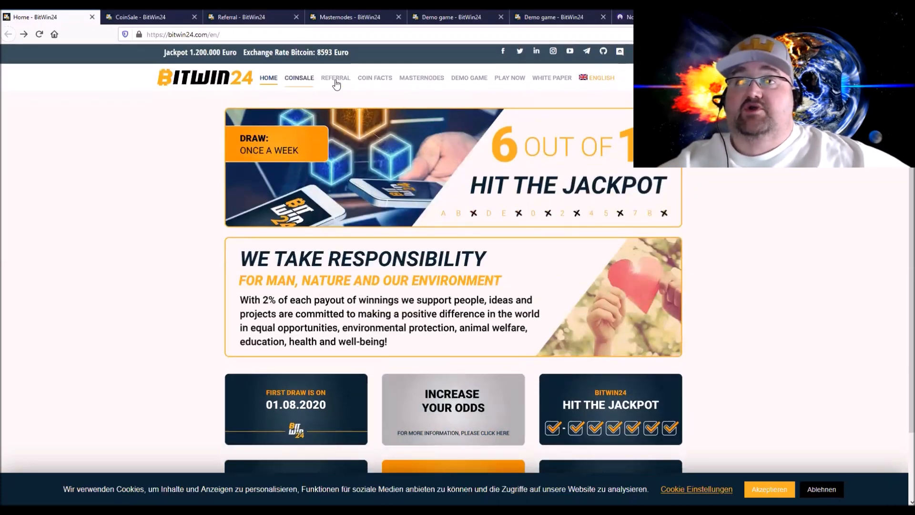
pyautogui.moveTo(175, 216)
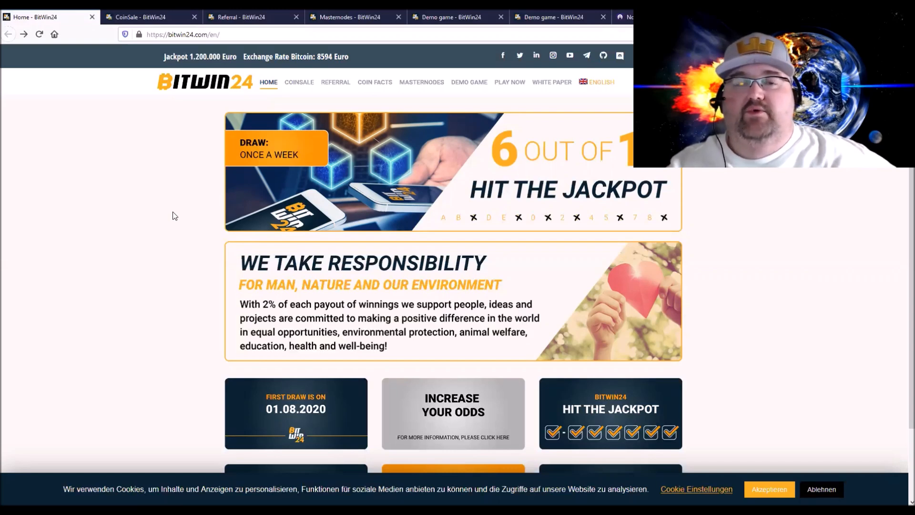
pyautogui.moveTo(171, 233)
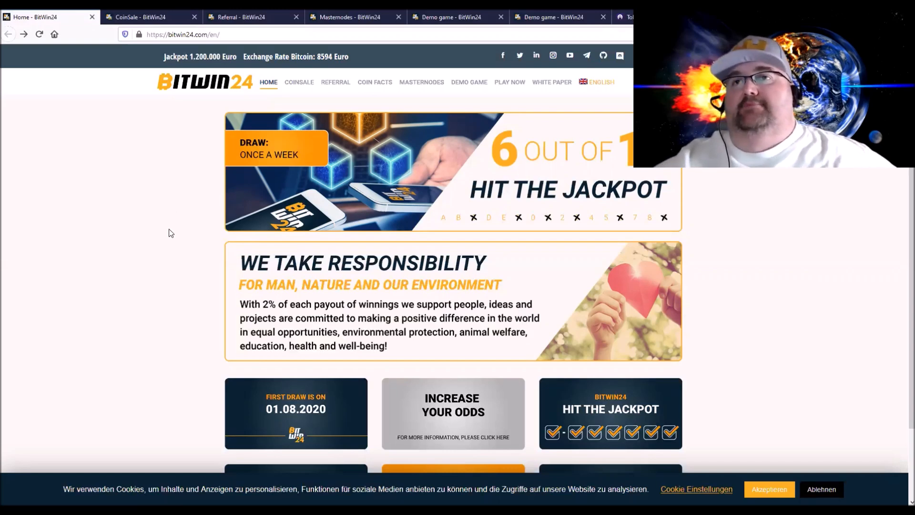
pyautogui.moveTo(145, 229)
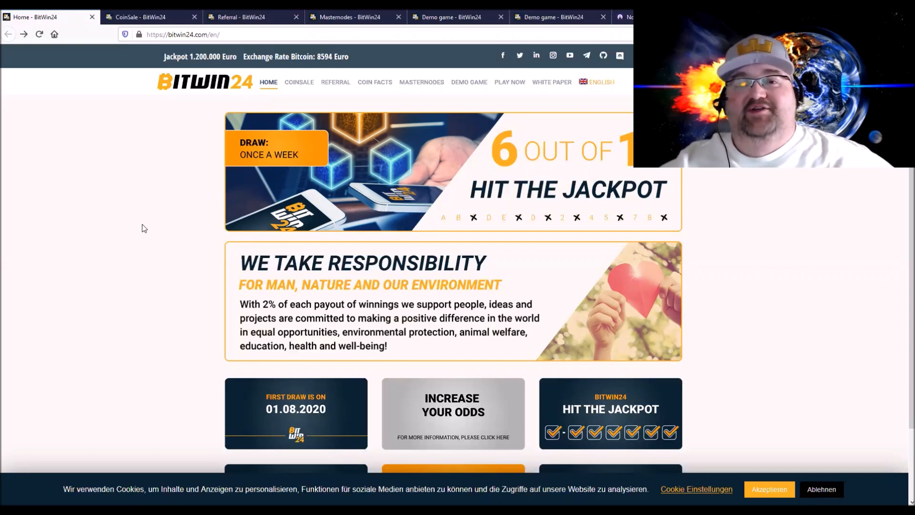
pyautogui.moveTo(149, 220)
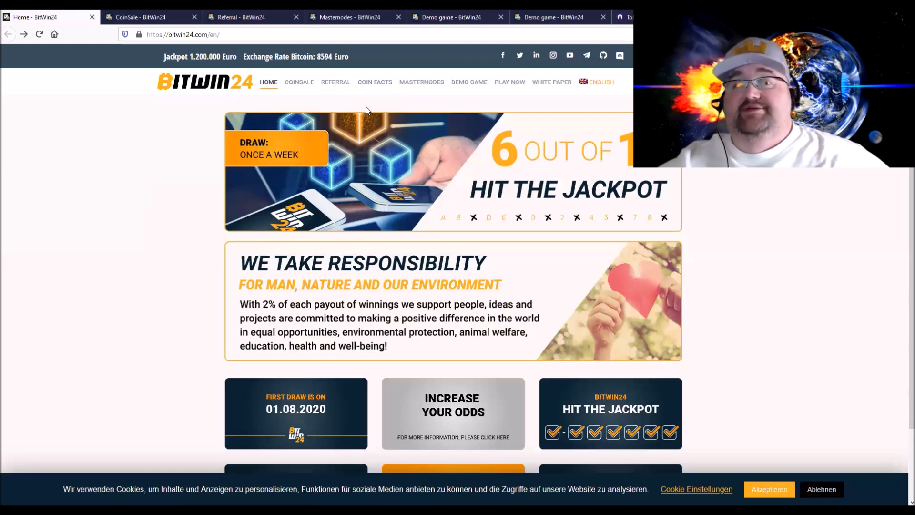
pyautogui.moveTo(342, 353)
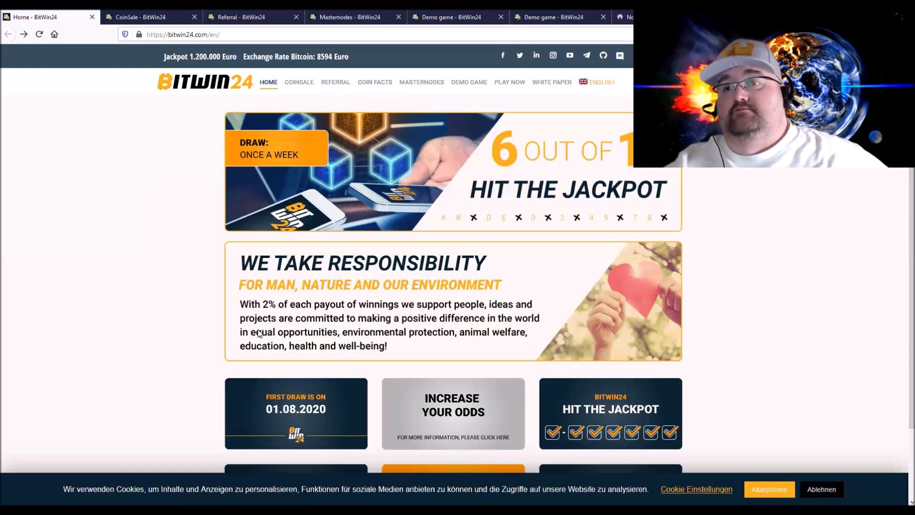
pyautogui.moveTo(376, 320)
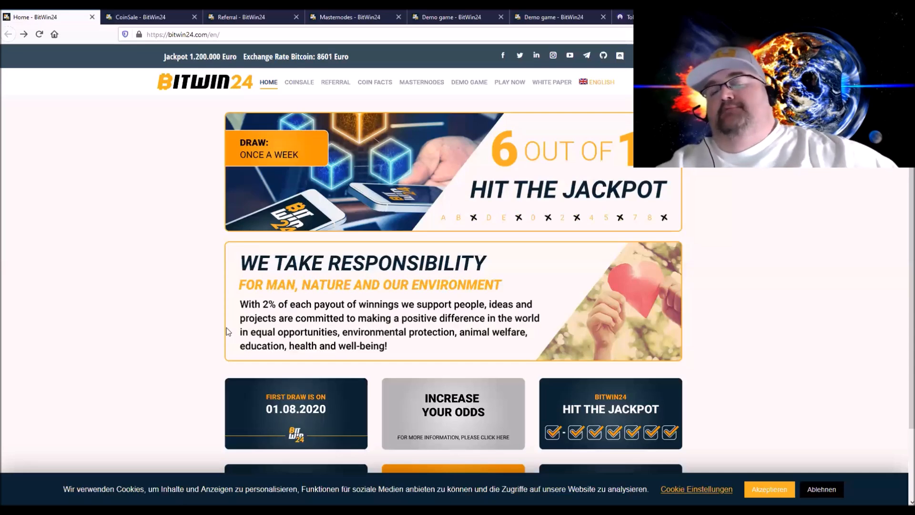
pyautogui.scroll(-3)
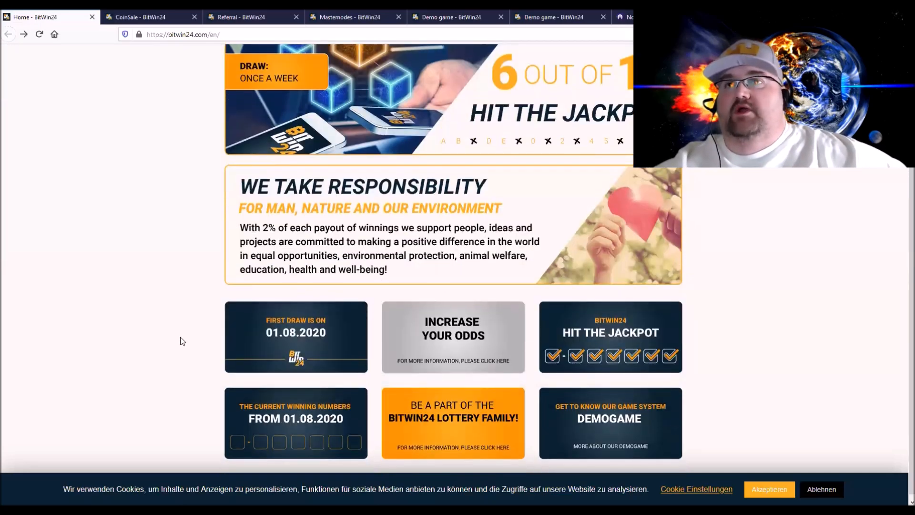
pyautogui.scroll(3)
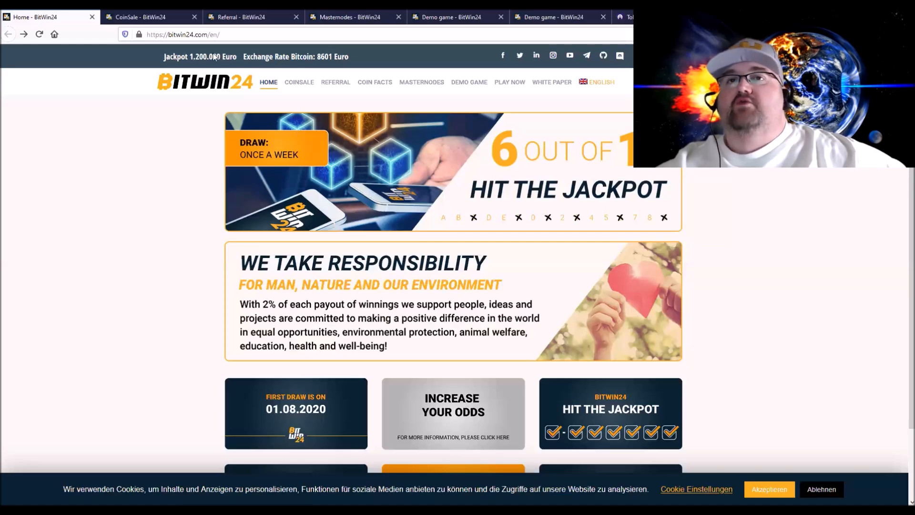
# Go to the BitWin24 Coin Sale page and skim its top section
pyautogui.click(300, 82)
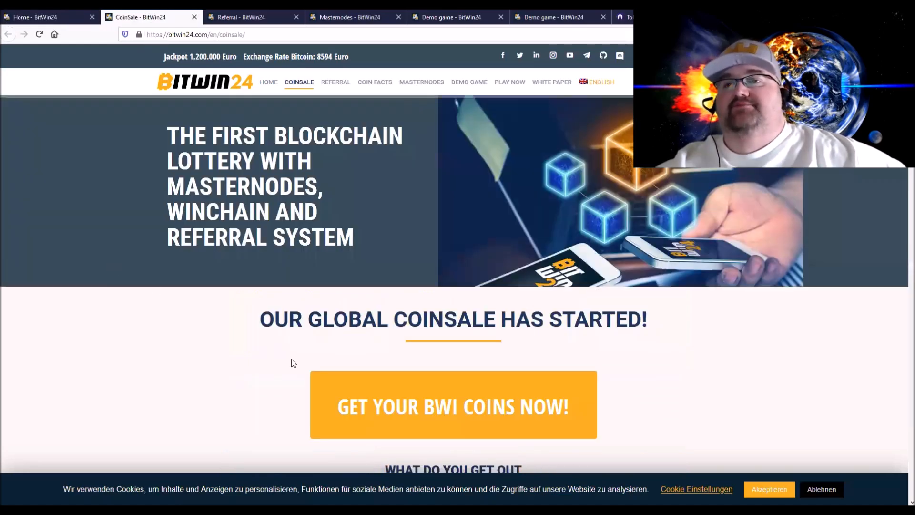
pyautogui.scroll(-3)
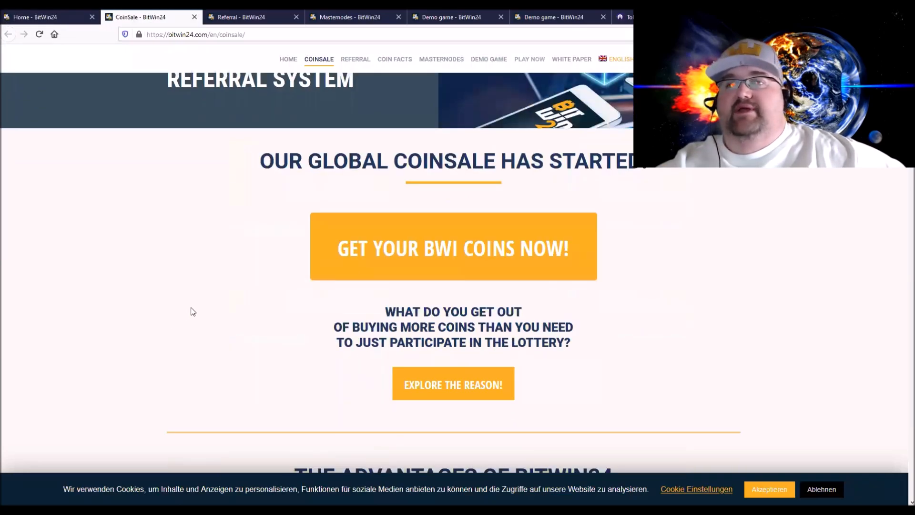
pyautogui.scroll(3)
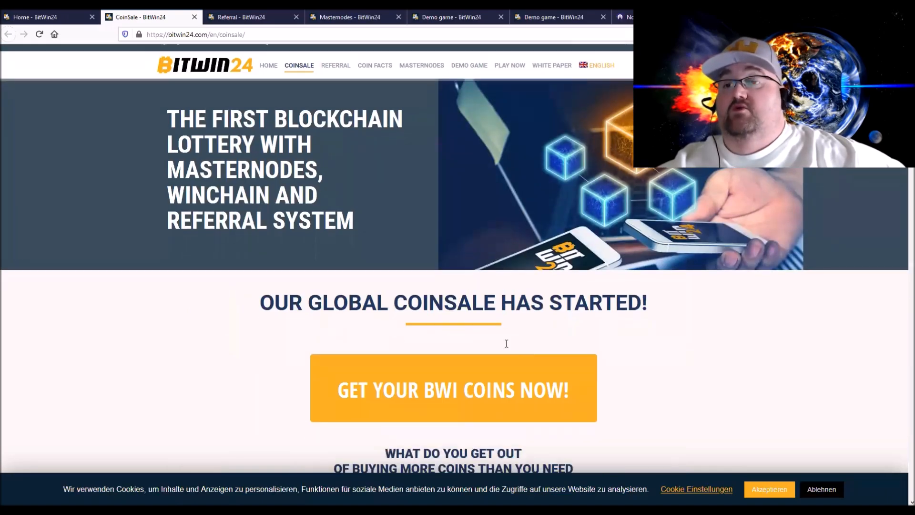
pyautogui.scroll(-3)
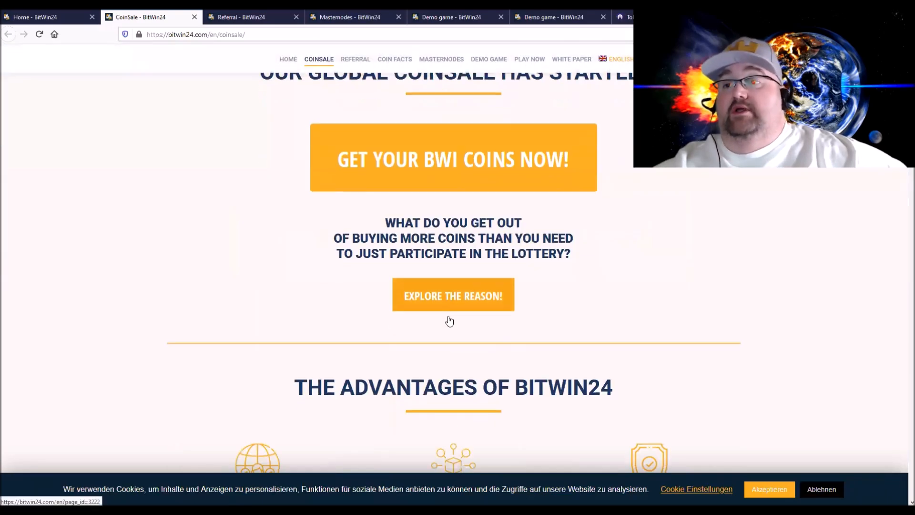
pyautogui.scroll(-3)
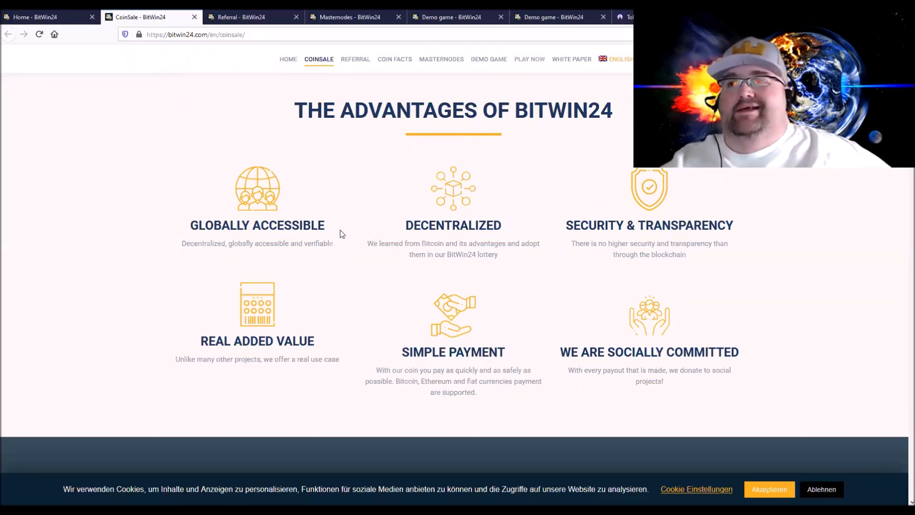
pyautogui.moveTo(439, 317)
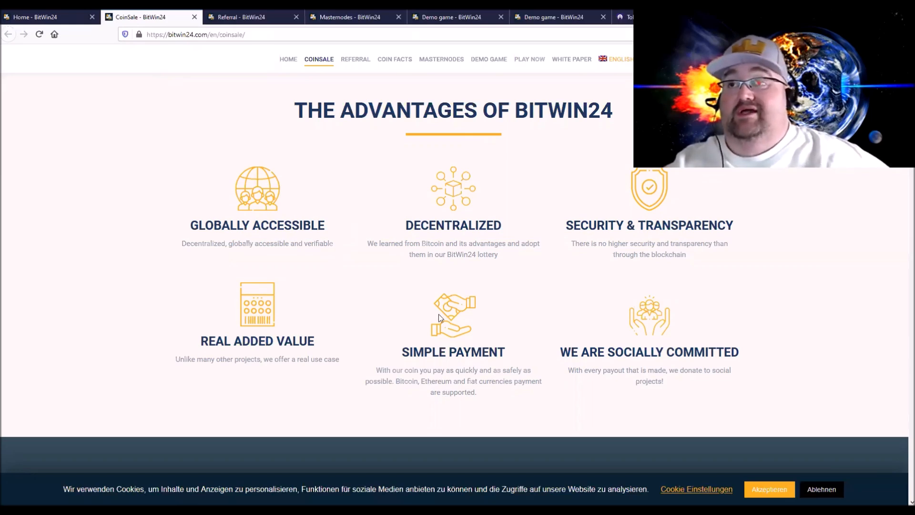
# Scroll through 'The Advantages of BitWin24' down to the 'Get Airdrop Coins!' banner
pyautogui.scroll(3)
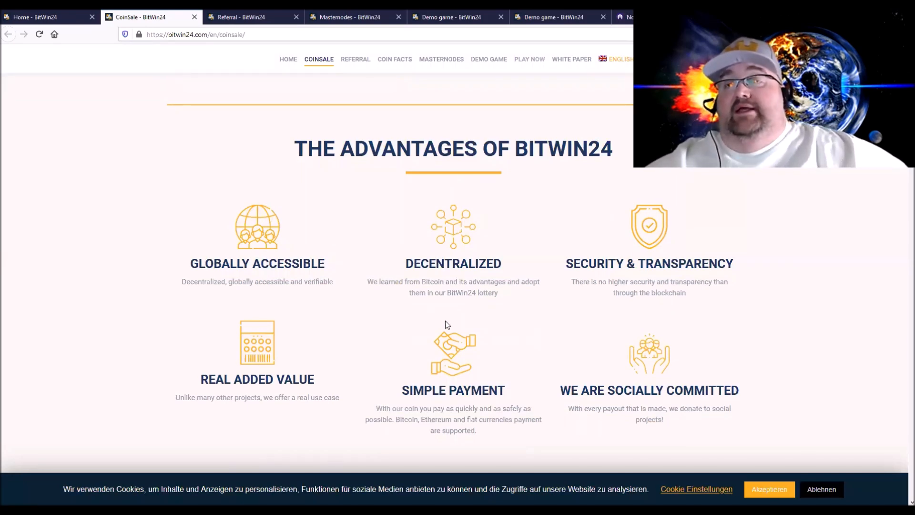
pyautogui.moveTo(310, 246)
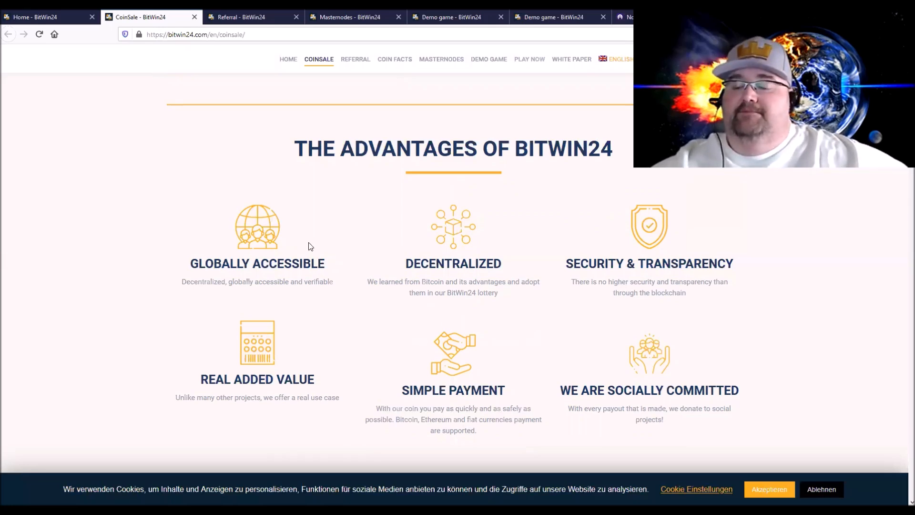
pyautogui.scroll(3)
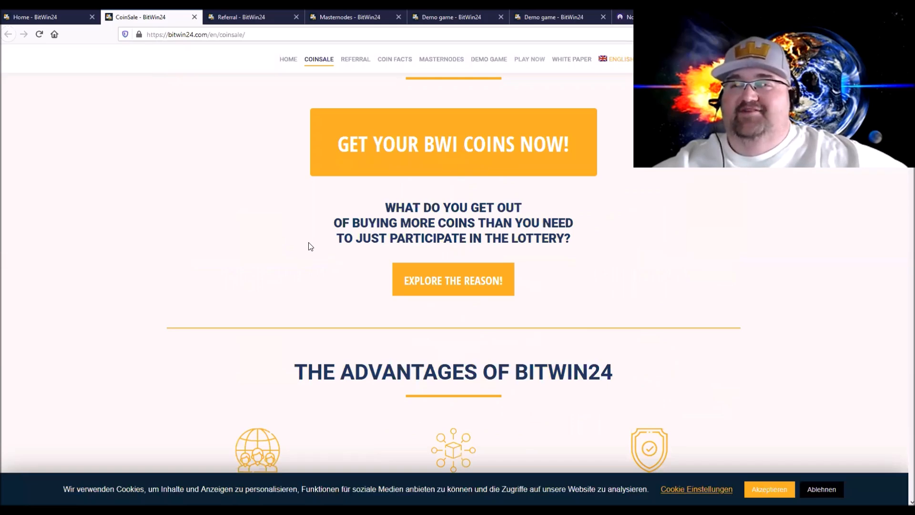
pyautogui.scroll(3)
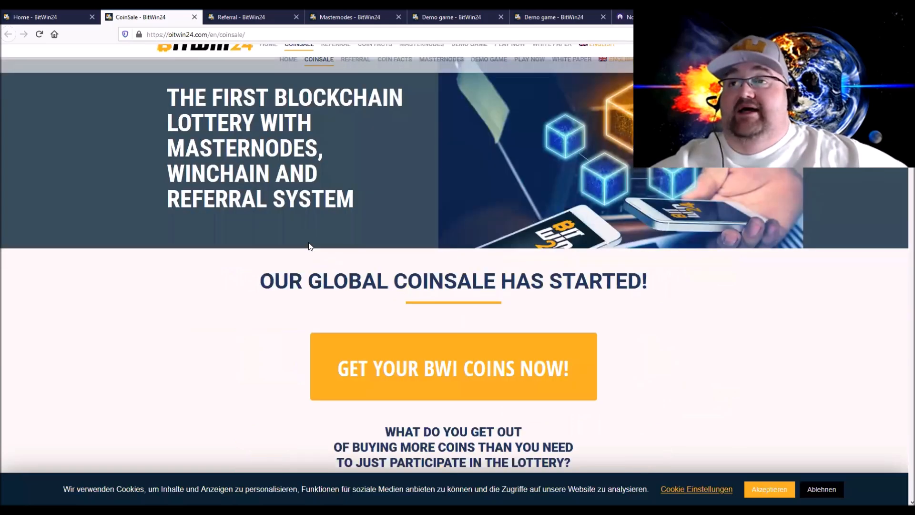
pyautogui.scroll(-3)
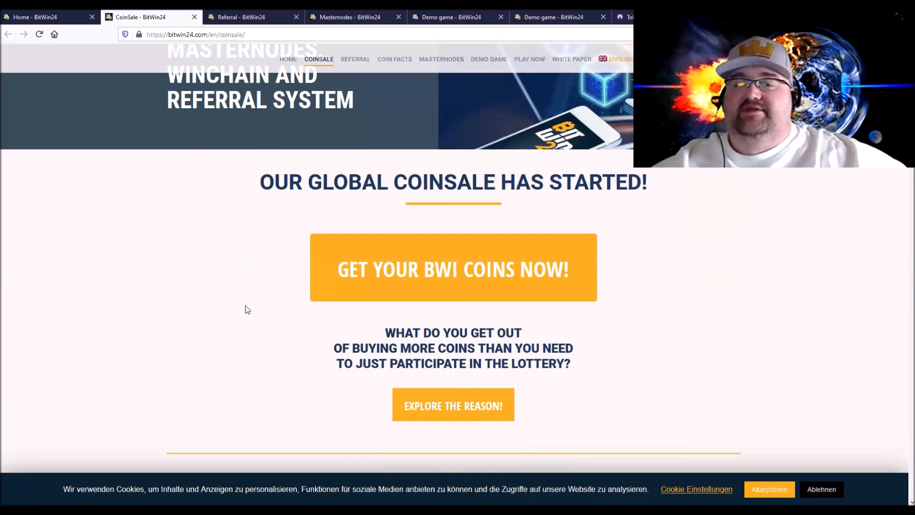
pyautogui.scroll(-3)
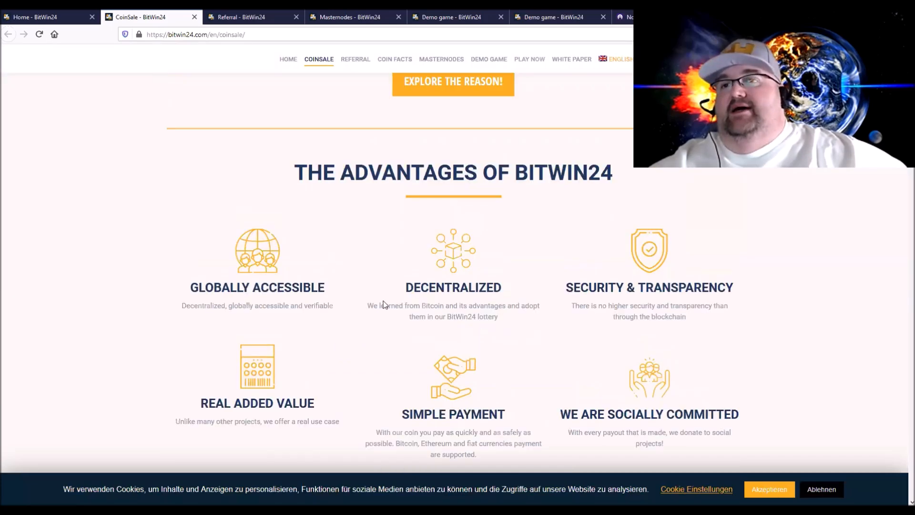
pyautogui.scroll(-3)
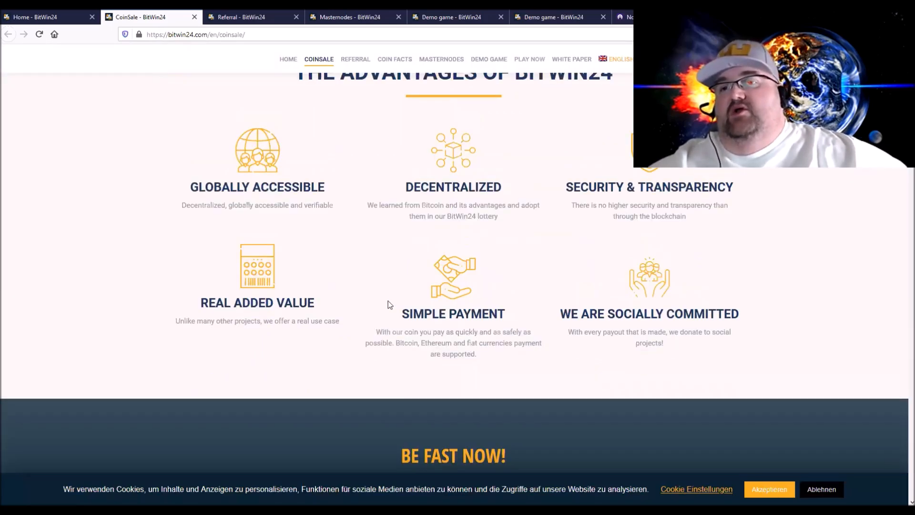
pyautogui.scroll(-3)
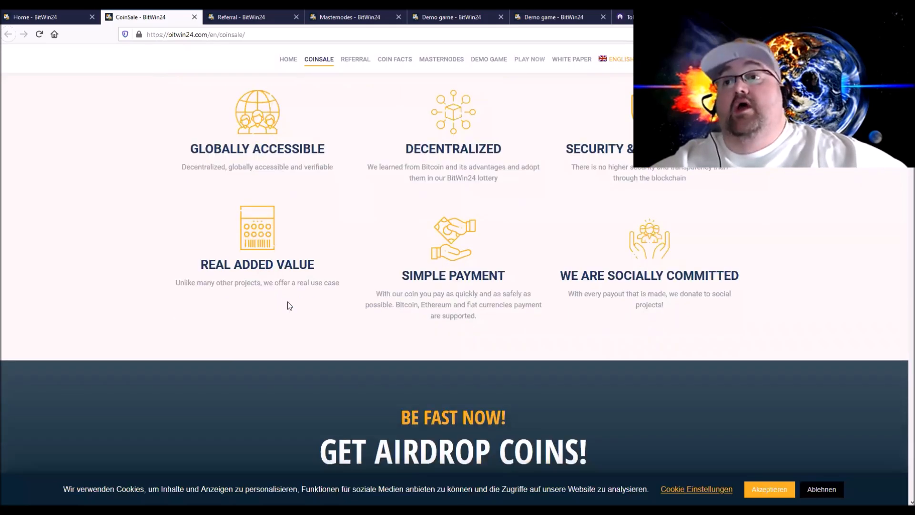
pyautogui.scroll(-3)
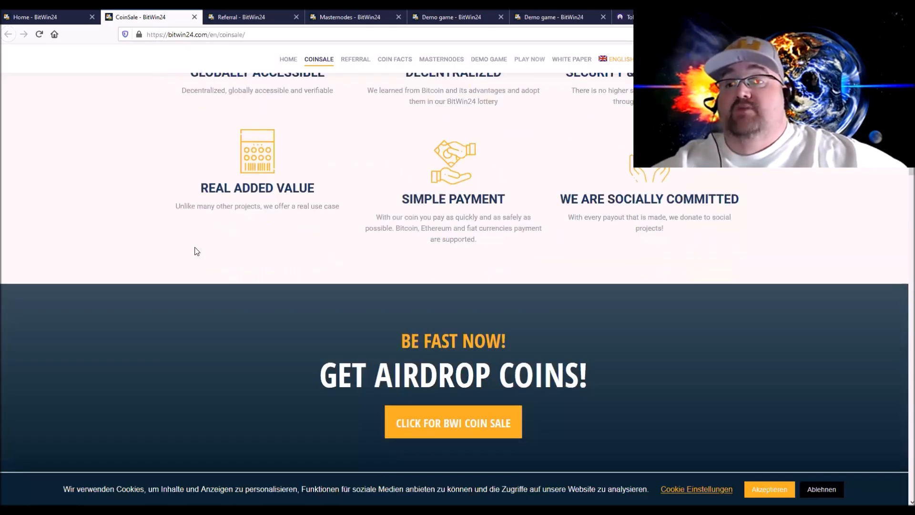
# Scroll past the 'BitWin24 Short and Compact' video to the lottery, masternode, referral and airdrop paragraphs
pyautogui.scroll(-3)
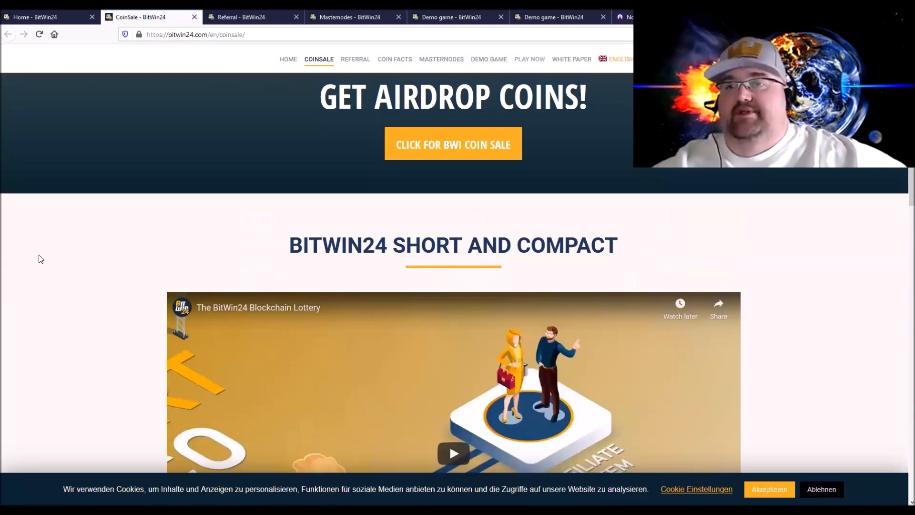
pyautogui.scroll(-3)
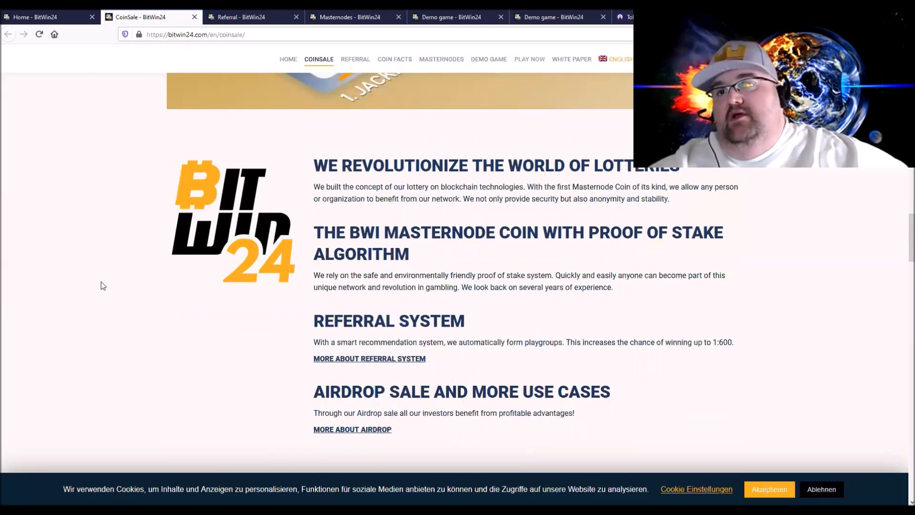
pyautogui.scroll(-3)
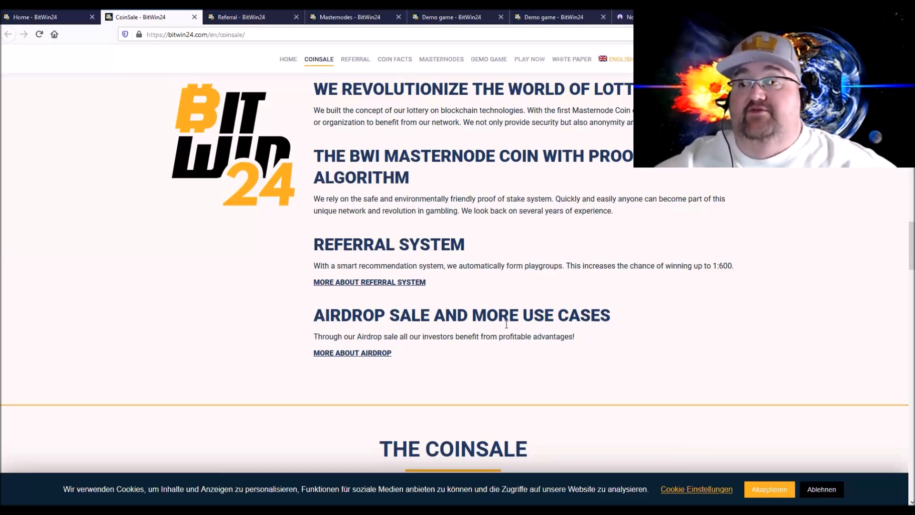
pyautogui.moveTo(564, 365)
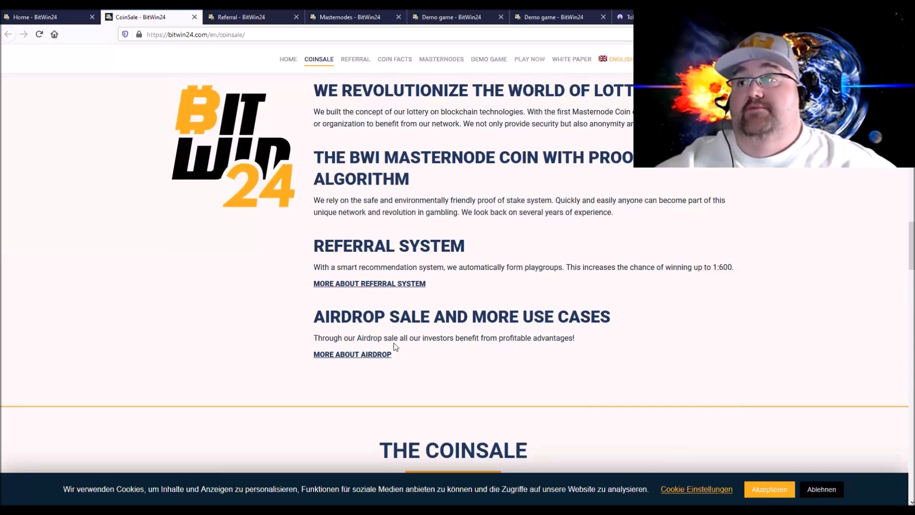
pyautogui.scroll(3)
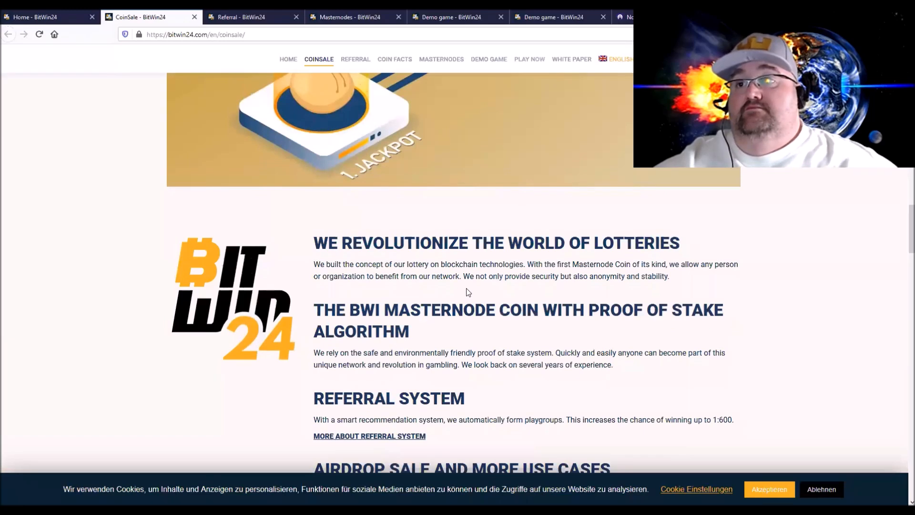
# Scroll to 'The Coinsale' tiles, from Exchange Rate to Masternodes
pyautogui.scroll(-3)
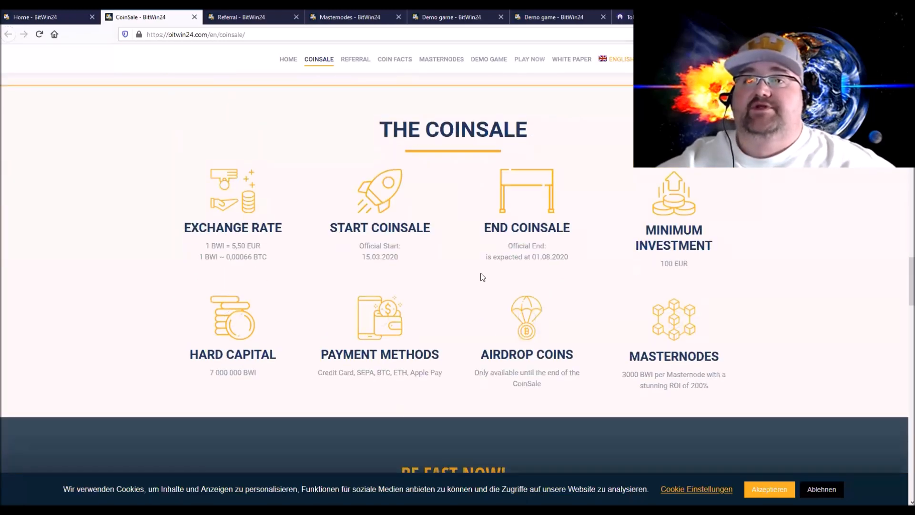
pyautogui.moveTo(579, 197)
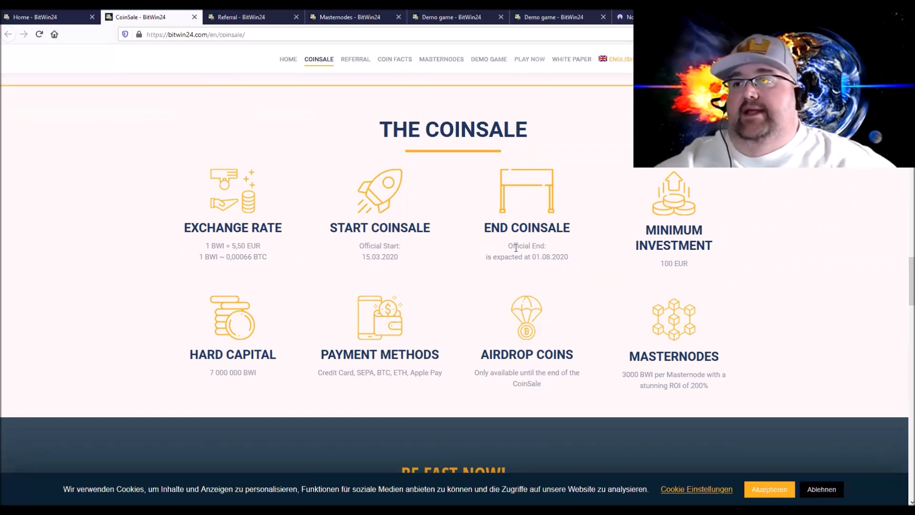
pyautogui.moveTo(507, 251)
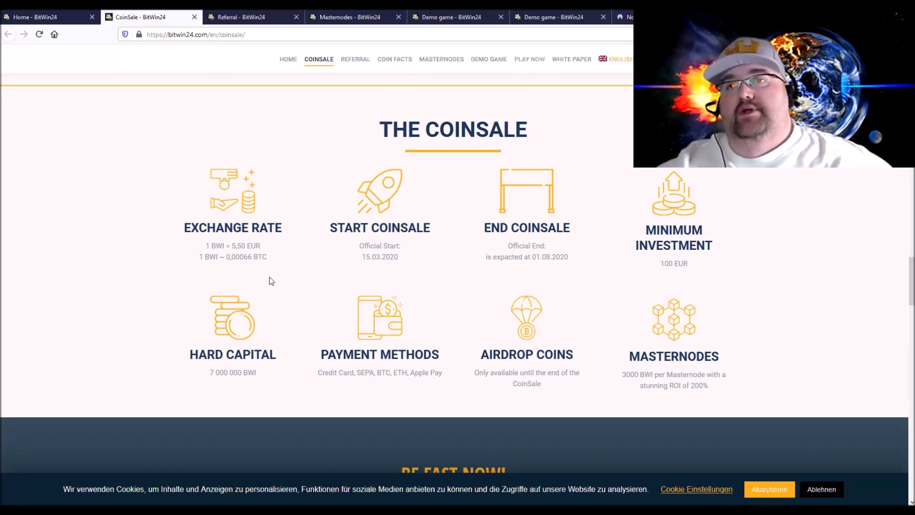
pyautogui.moveTo(685, 275)
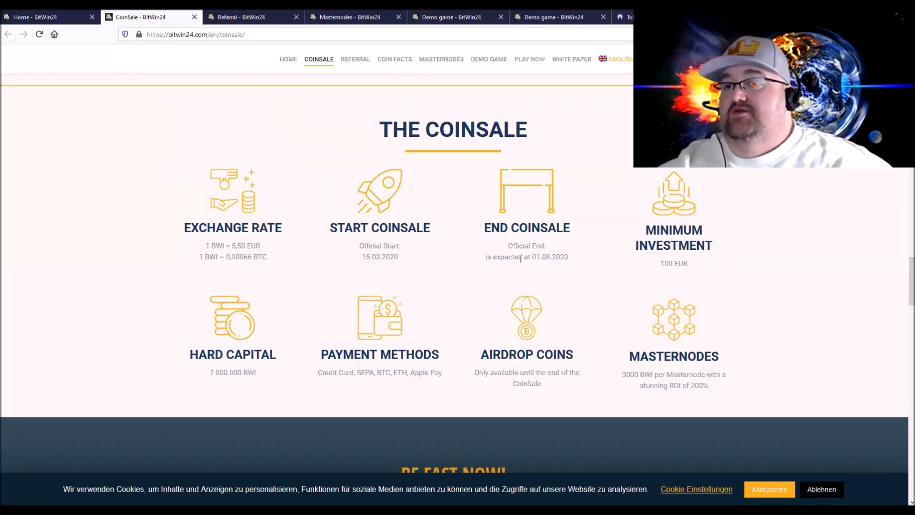
pyautogui.moveTo(487, 260)
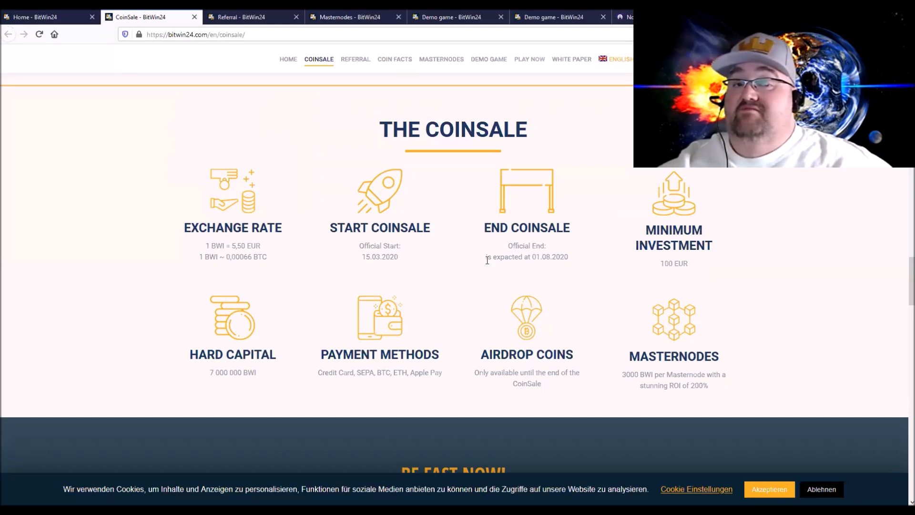
pyautogui.moveTo(512, 281)
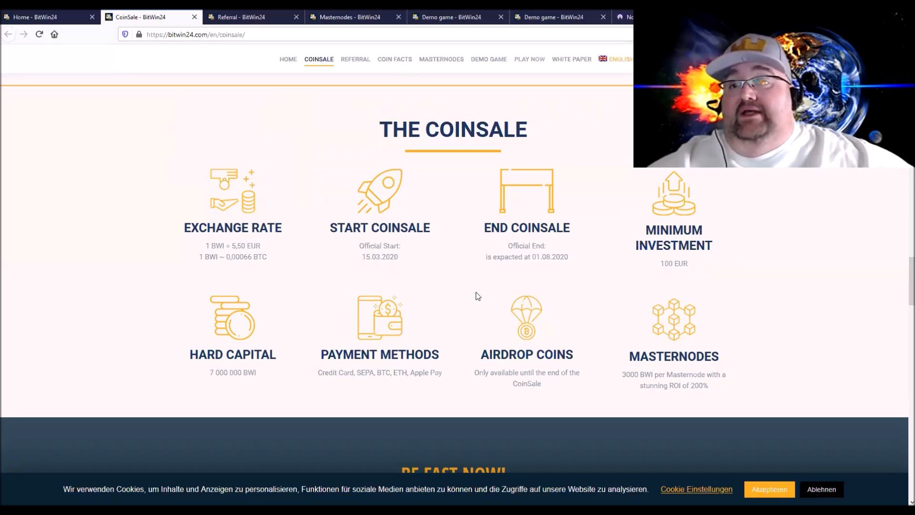
pyautogui.moveTo(290, 380)
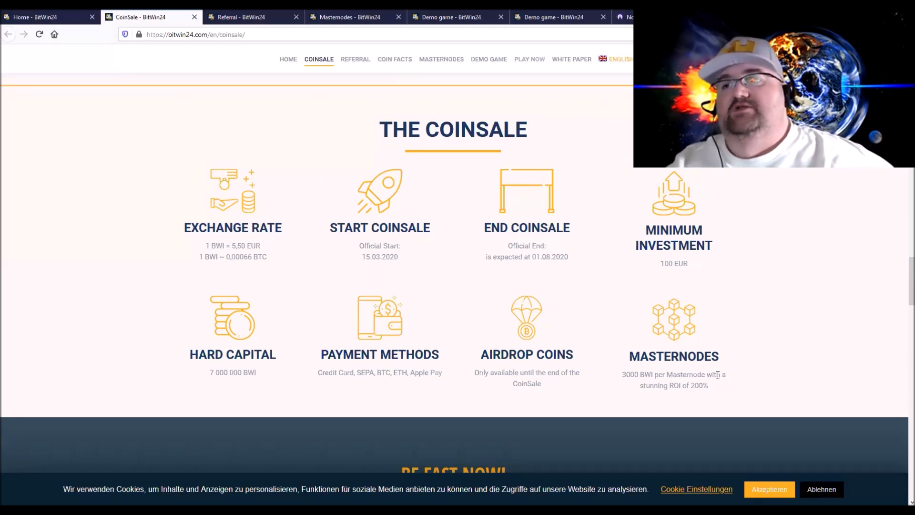
pyautogui.moveTo(654, 395)
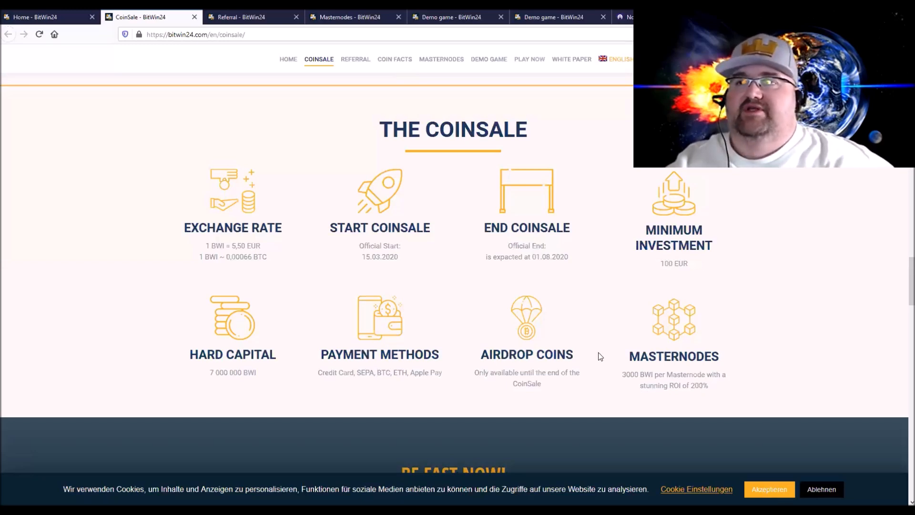
pyautogui.moveTo(413, 288)
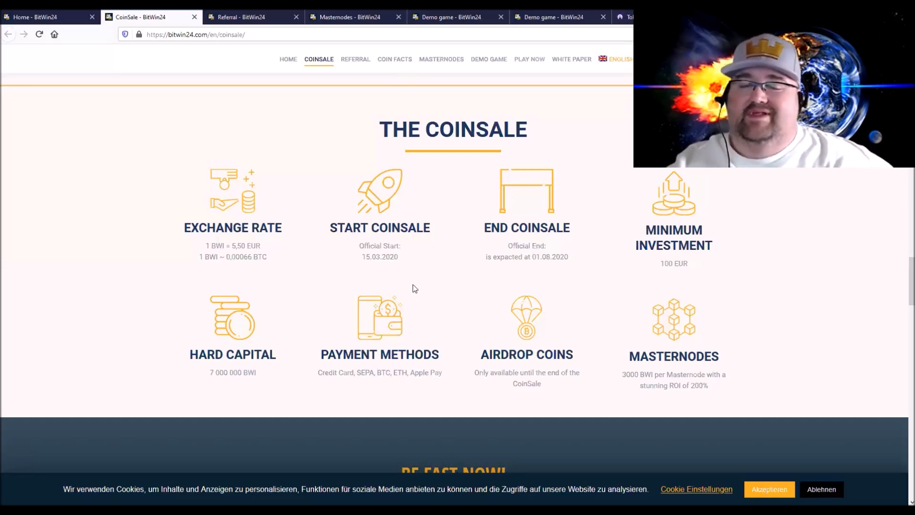
pyautogui.moveTo(394, 293)
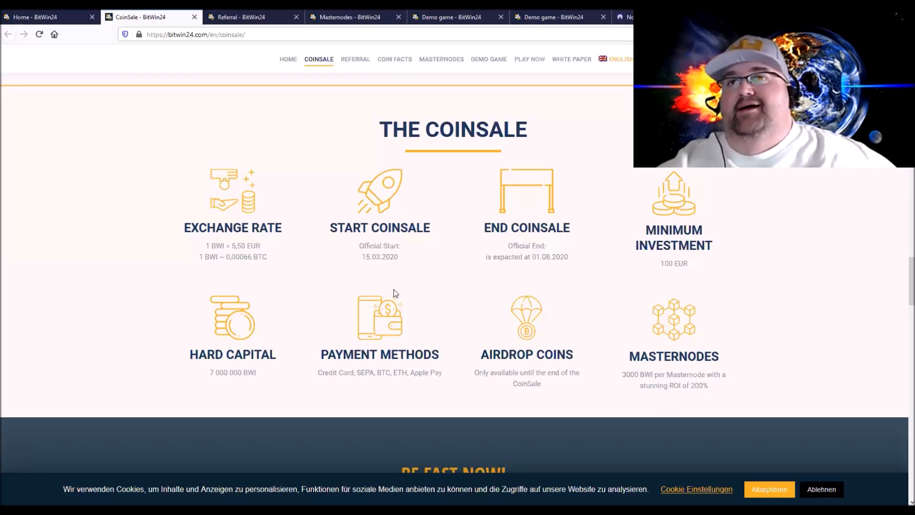
# Show the Referral page and read down through its referral bonus and WinChain sections
pyautogui.click(244, 17)
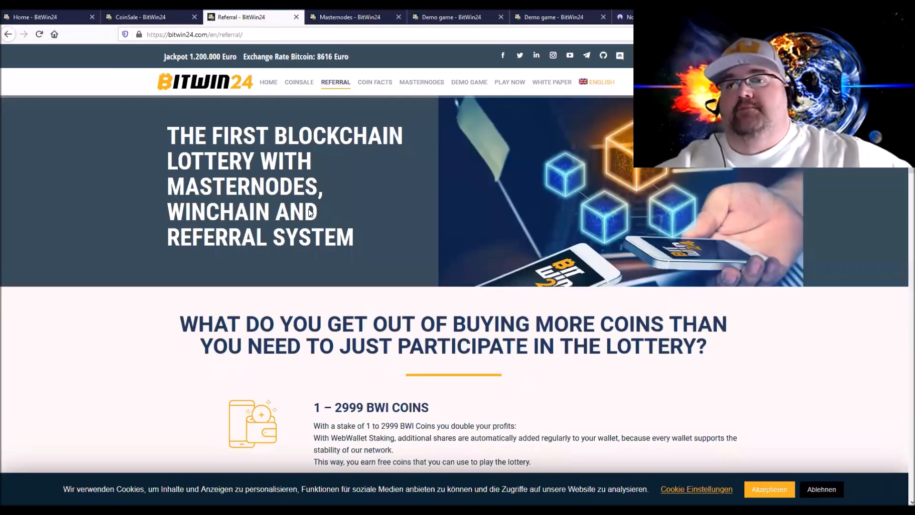
pyautogui.moveTo(324, 350)
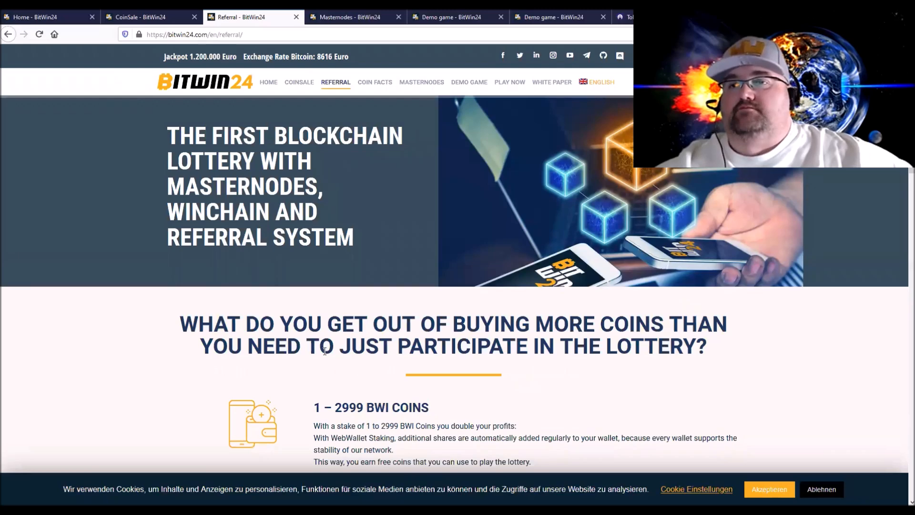
pyautogui.scroll(-3)
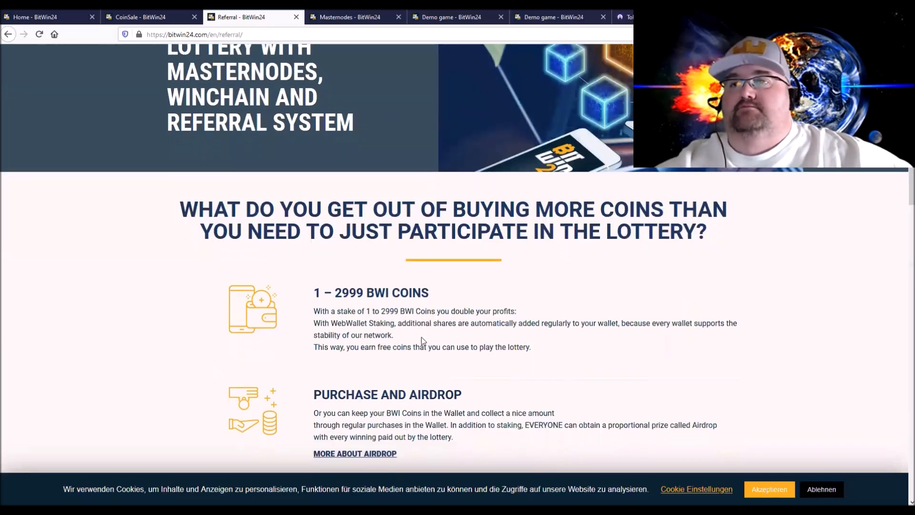
pyautogui.moveTo(425, 324)
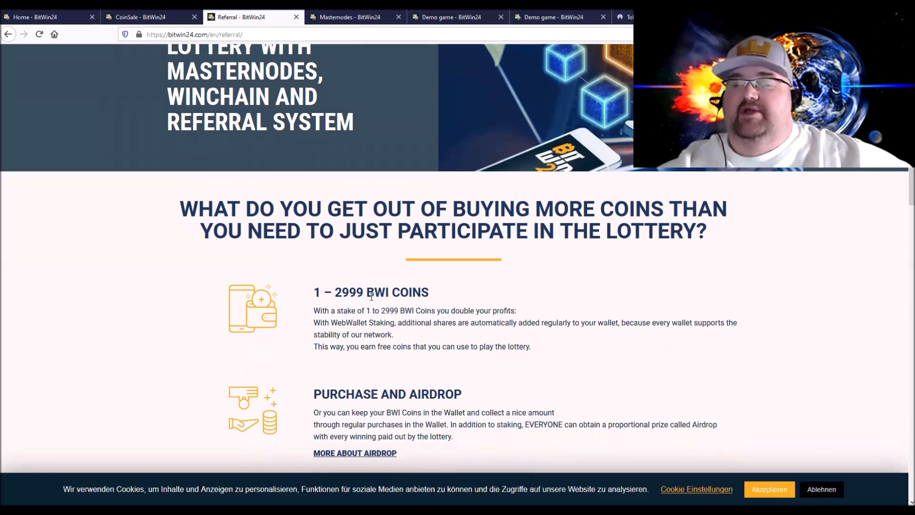
pyautogui.scroll(-3)
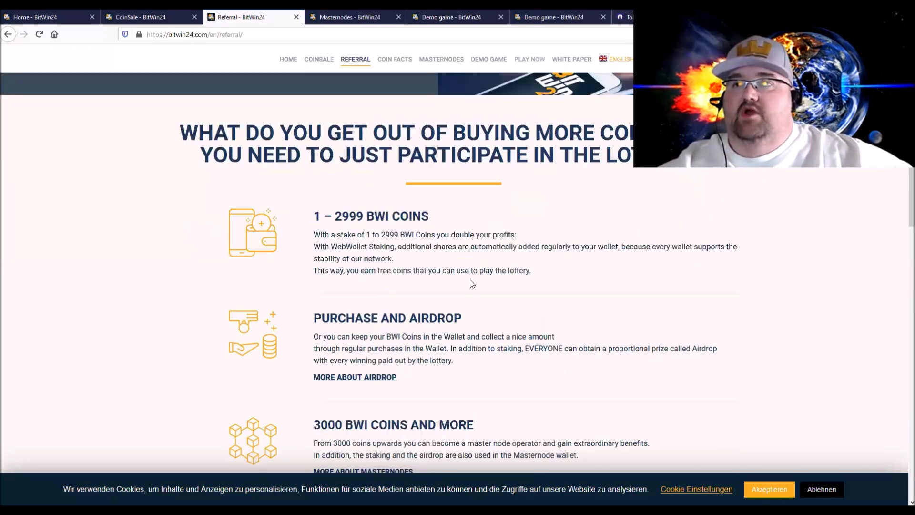
pyautogui.scroll(-3)
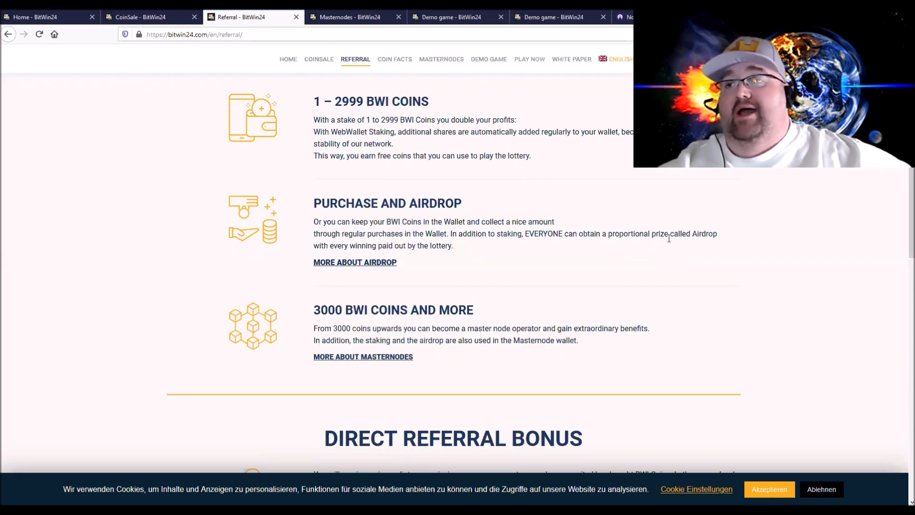
pyautogui.moveTo(362, 255)
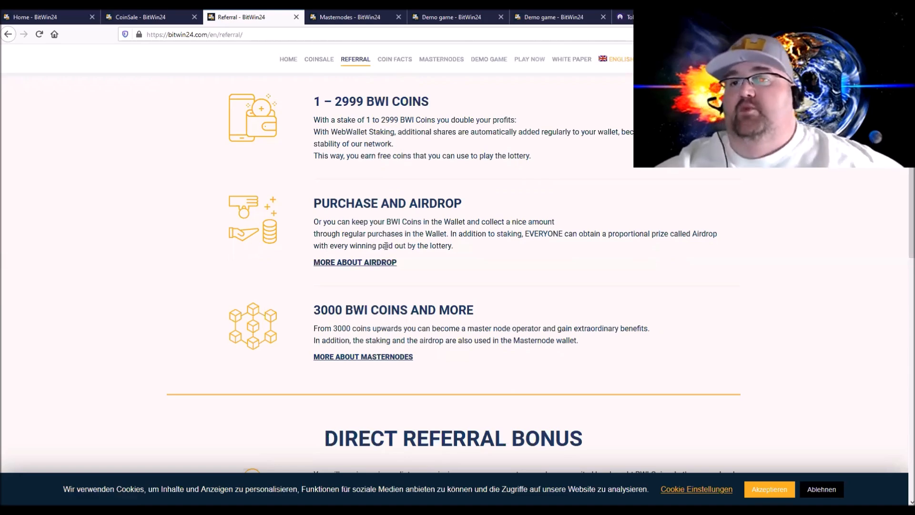
pyautogui.moveTo(477, 253)
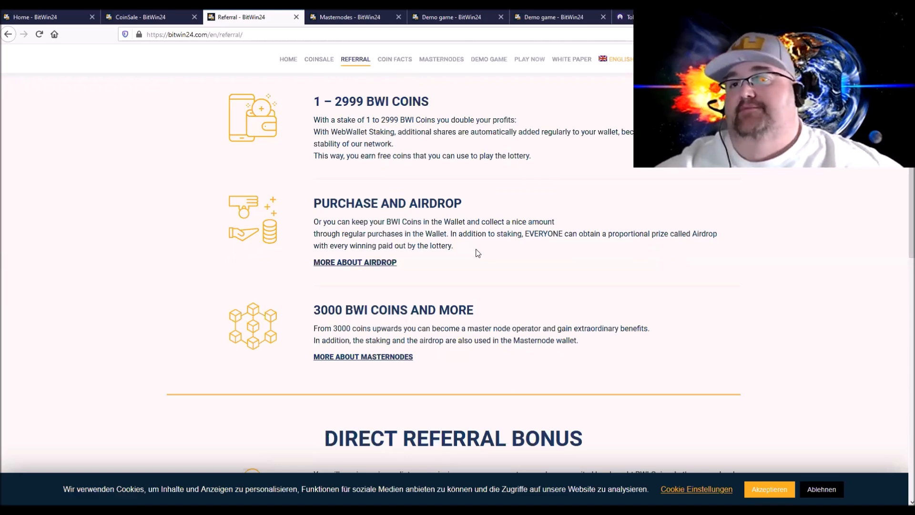
pyautogui.scroll(-3)
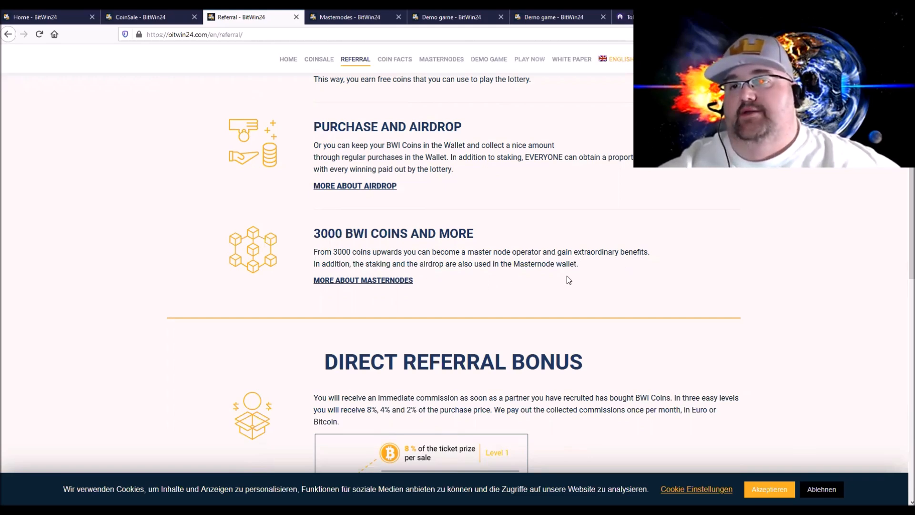
pyautogui.scroll(-3)
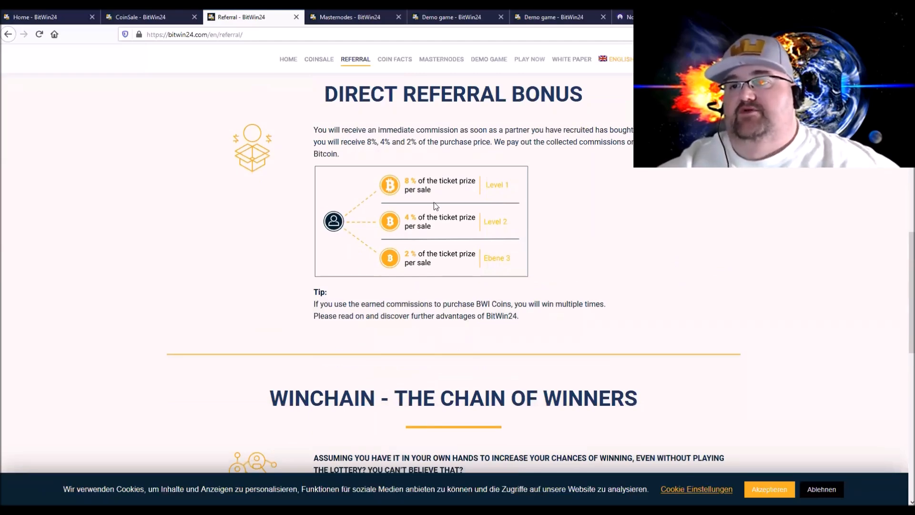
pyautogui.scroll(-3)
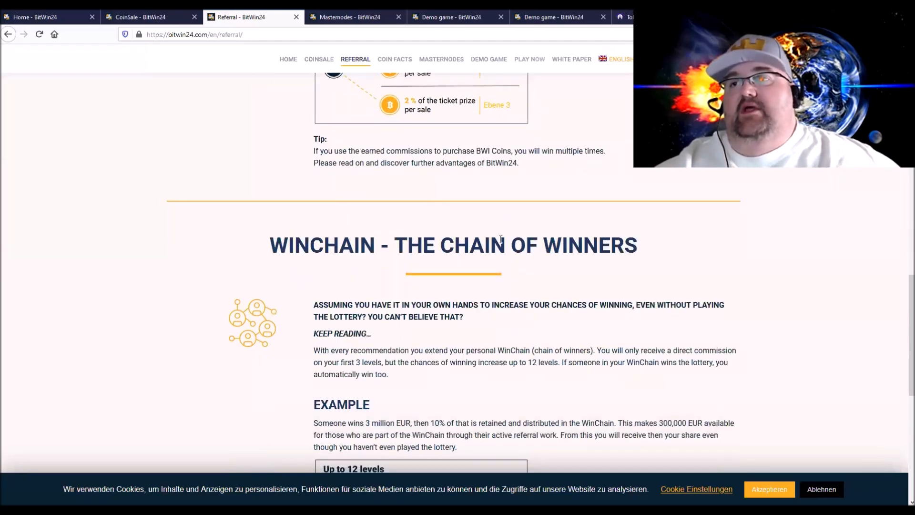
pyautogui.scroll(-3)
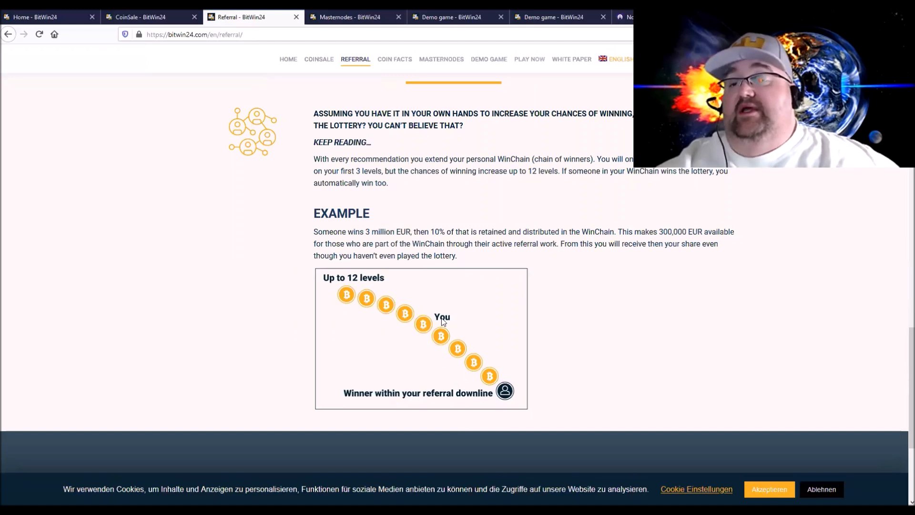
pyautogui.moveTo(421, 403)
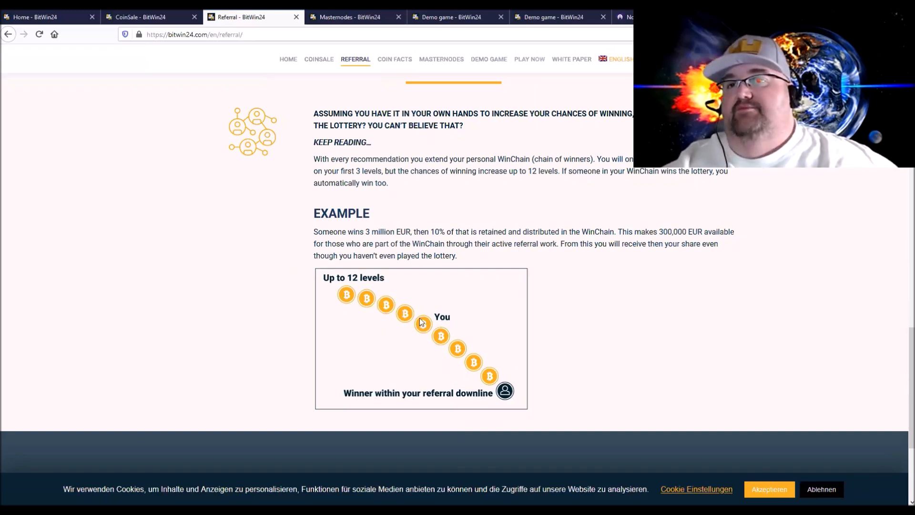
pyautogui.moveTo(238, 212)
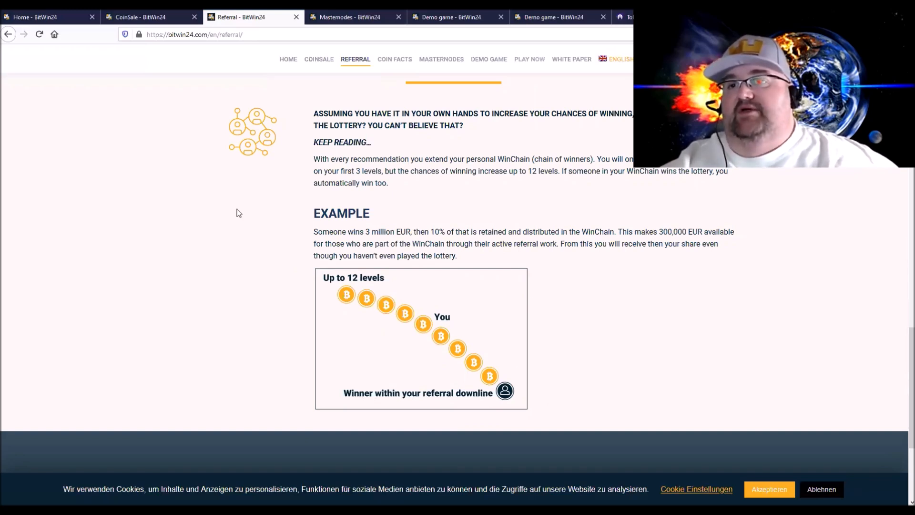
pyautogui.scroll(-3)
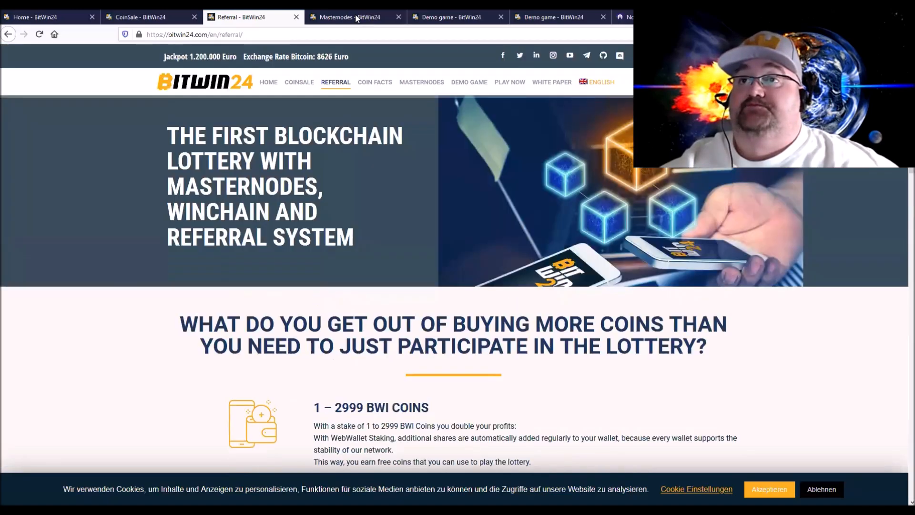
# Show the Masternodes page and read its ROI phases, chart and technical support sections
pyautogui.click(351, 17)
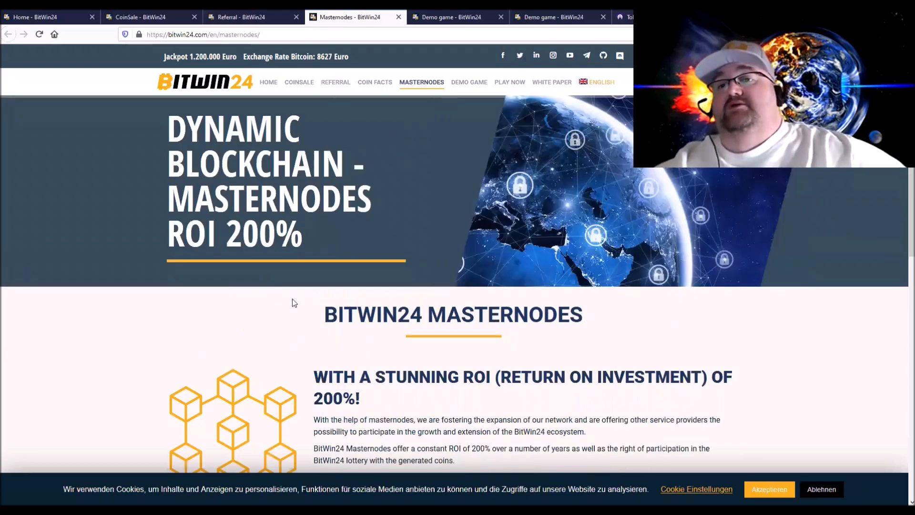
pyautogui.scroll(-3)
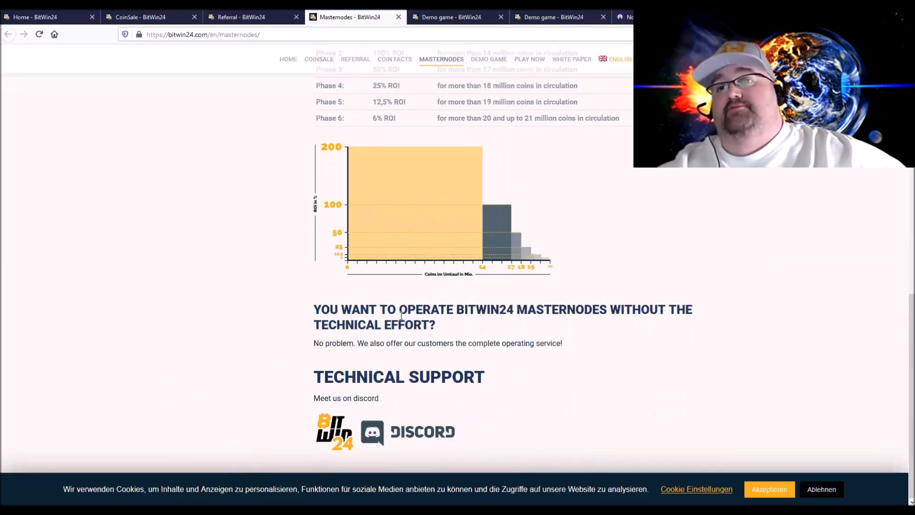
pyautogui.scroll(3)
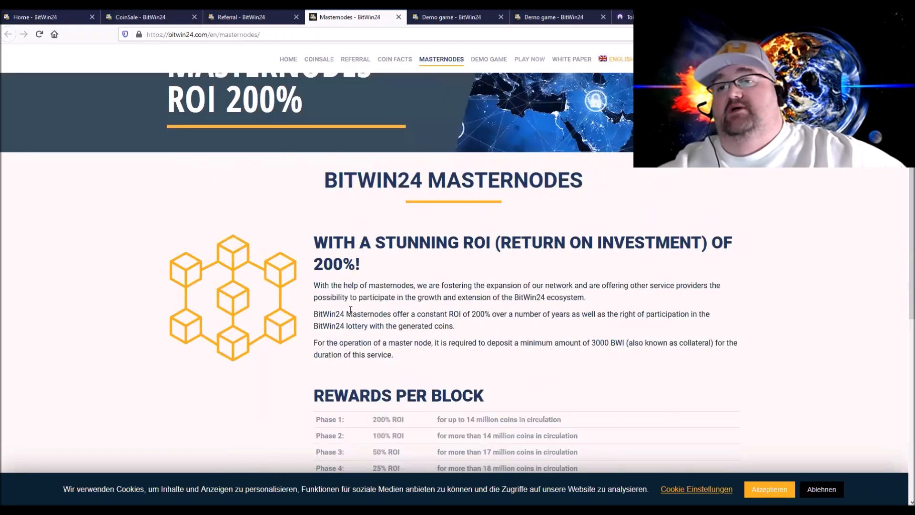
pyautogui.scroll(-3)
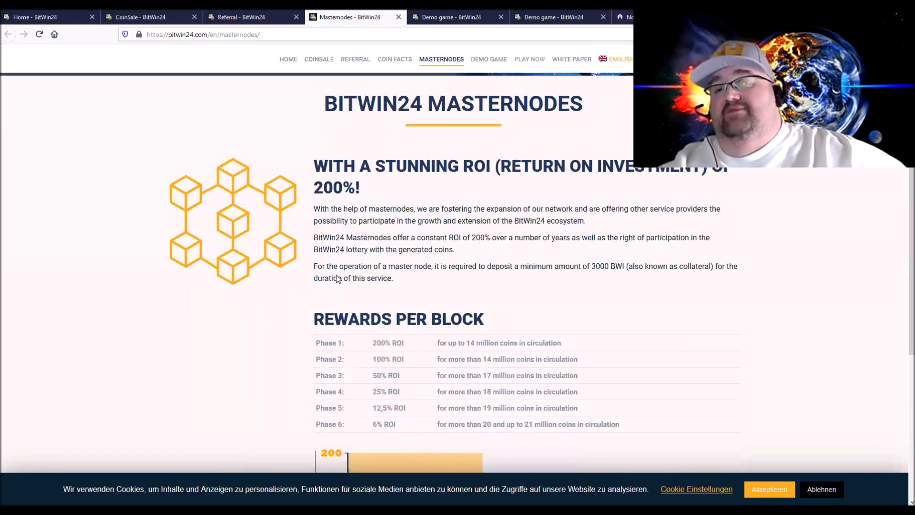
pyautogui.scroll(-3)
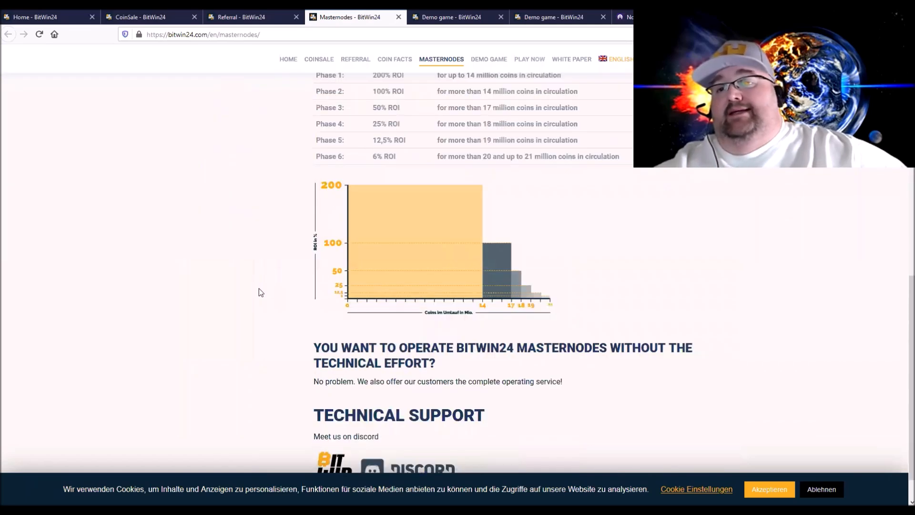
pyautogui.scroll(-3)
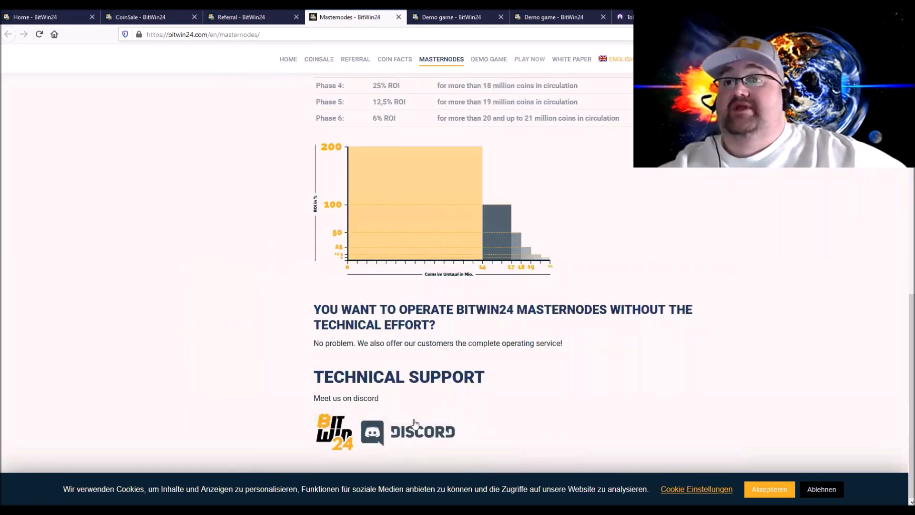
pyautogui.scroll(3)
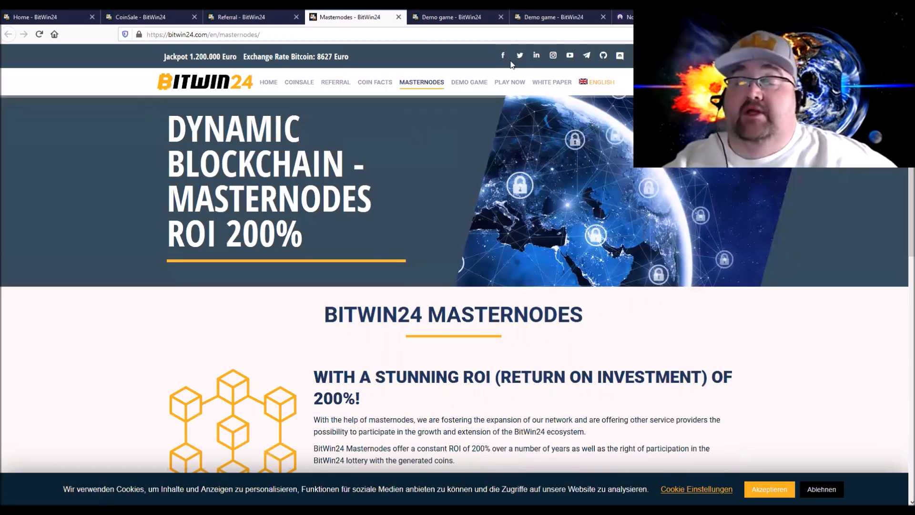
pyautogui.moveTo(548, 61)
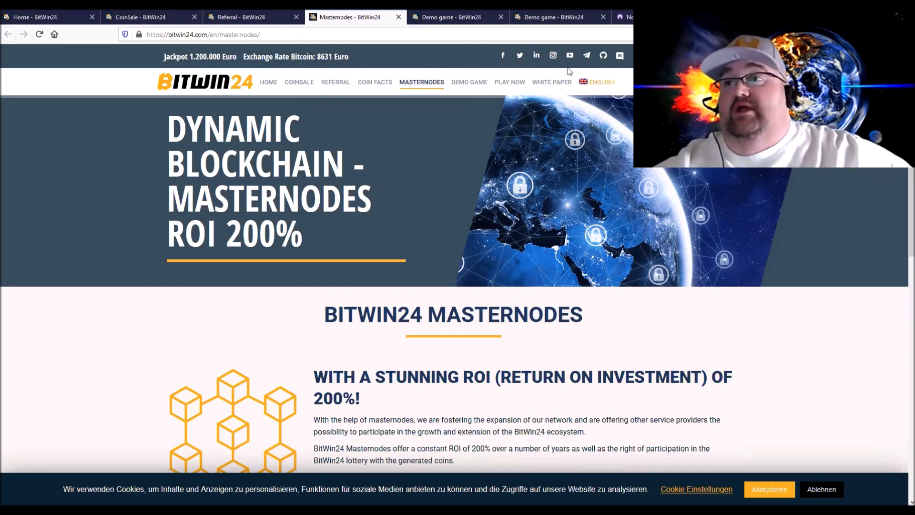
pyautogui.moveTo(556, 87)
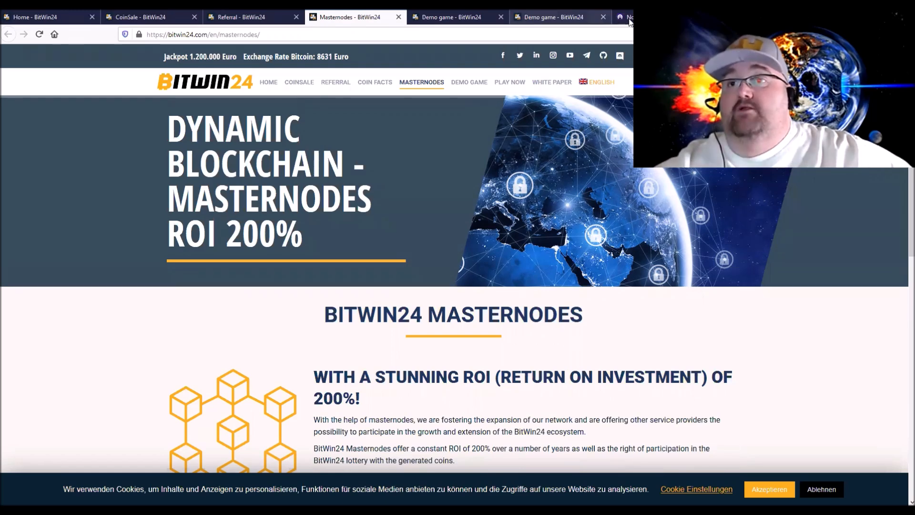
# On NodeHub, pick BitWin24 from the masternodes list to view its Dedicated and Cloud plans
pyautogui.click(628, 15)
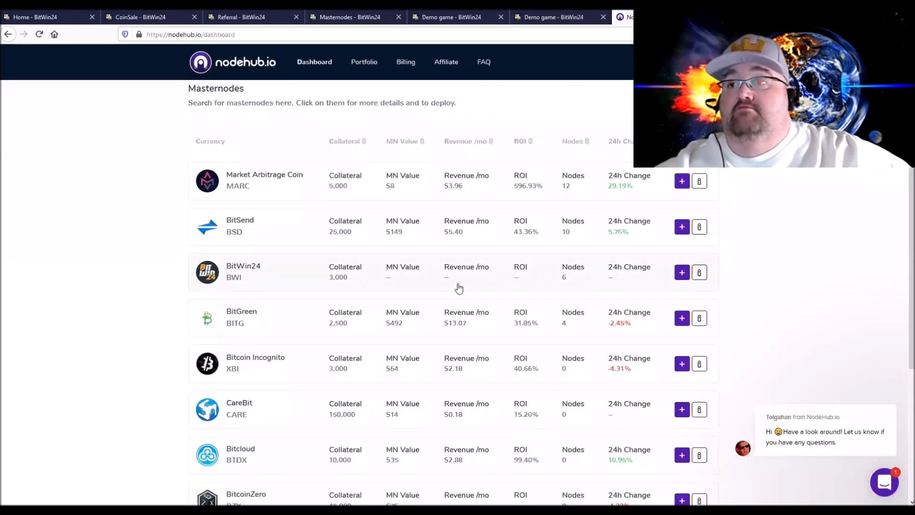
pyautogui.moveTo(275, 273)
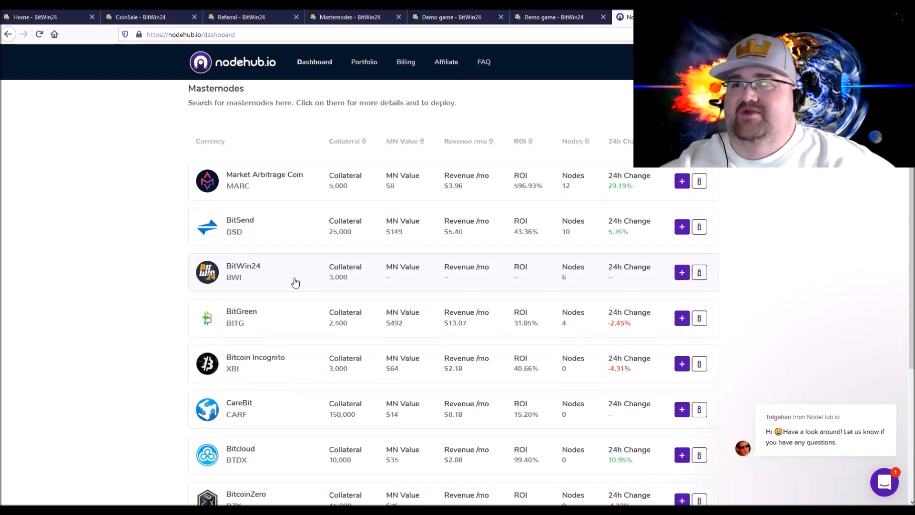
pyautogui.moveTo(466, 278)
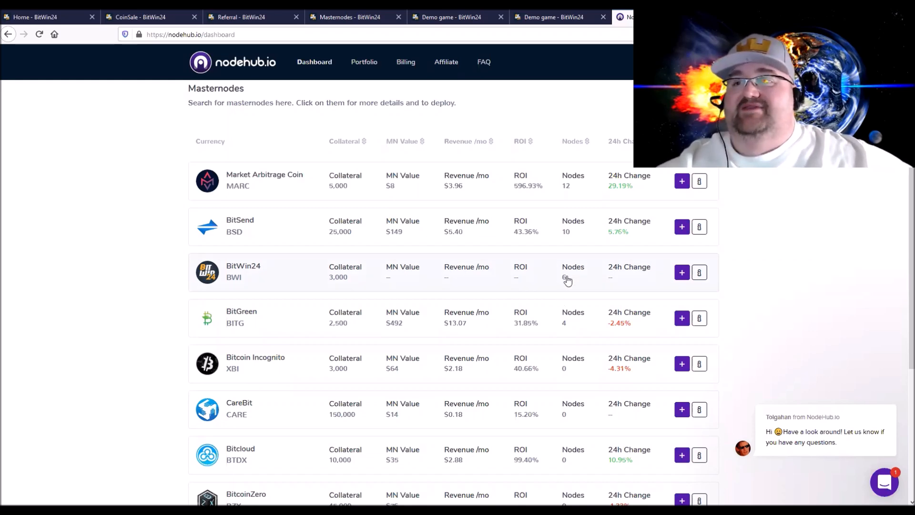
pyautogui.moveTo(590, 279)
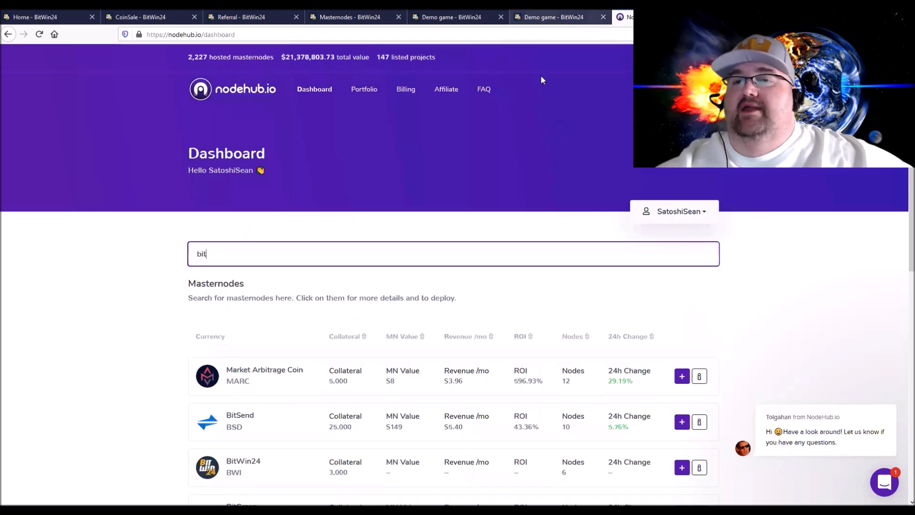
pyautogui.scroll(-3)
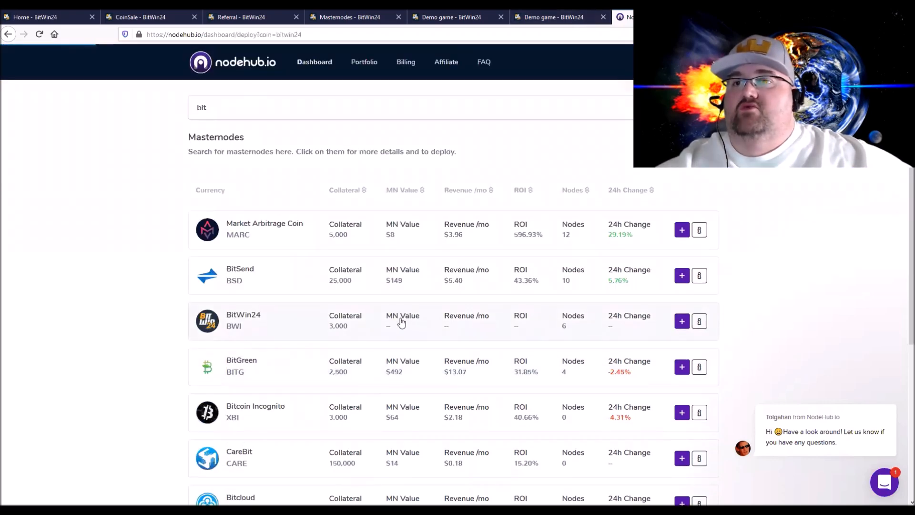
pyautogui.click(262, 320)
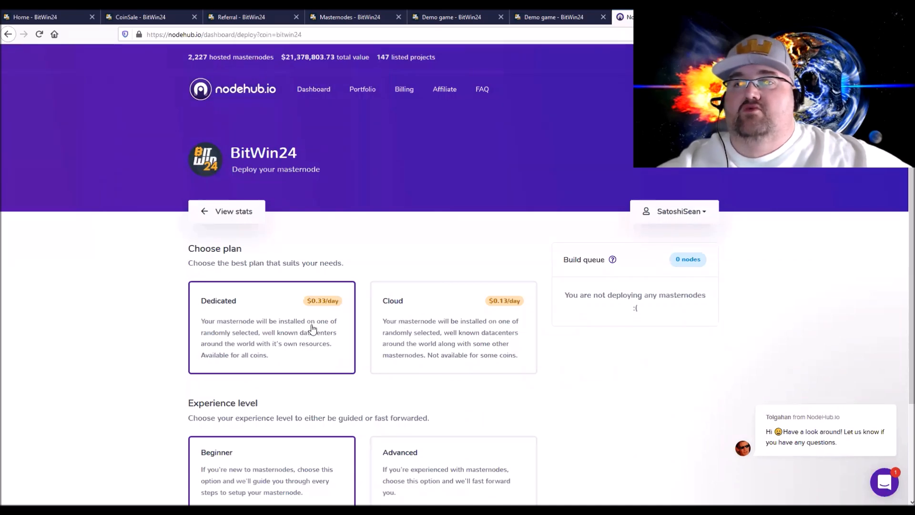
pyautogui.moveTo(456, 315)
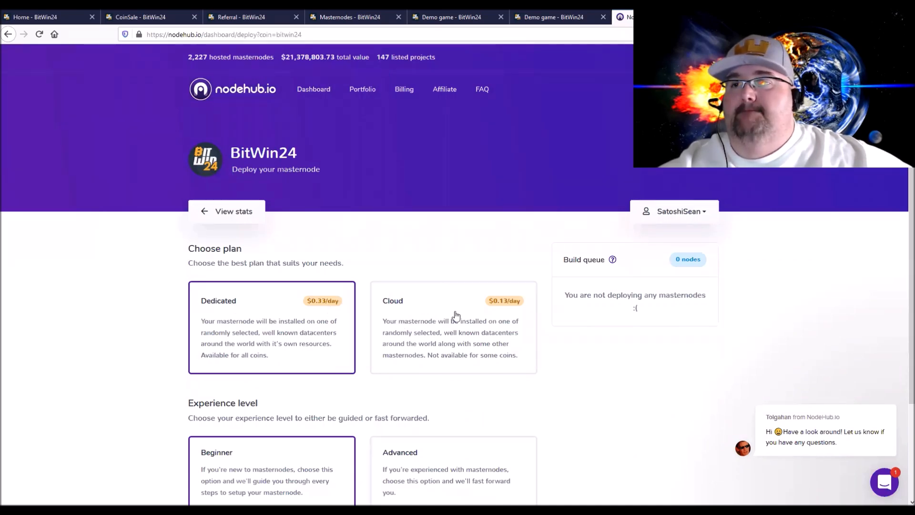
pyautogui.scroll(-3)
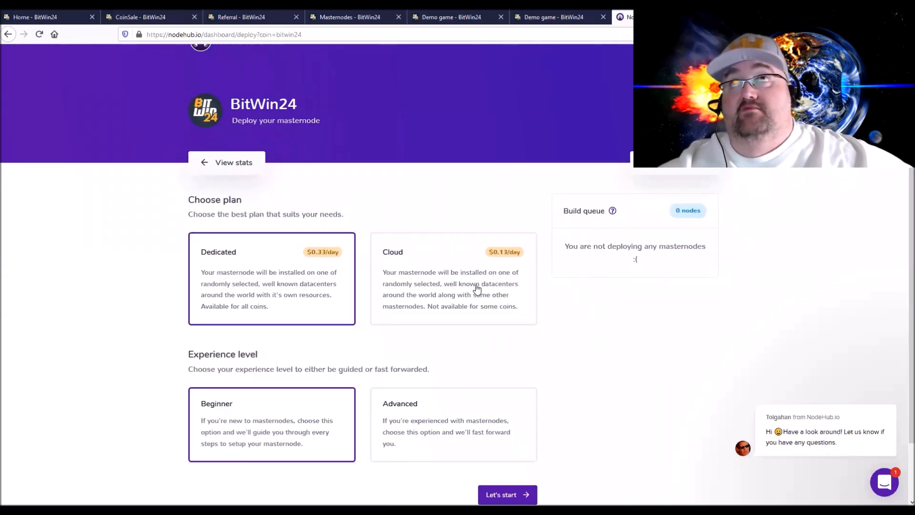
pyautogui.moveTo(443, 281)
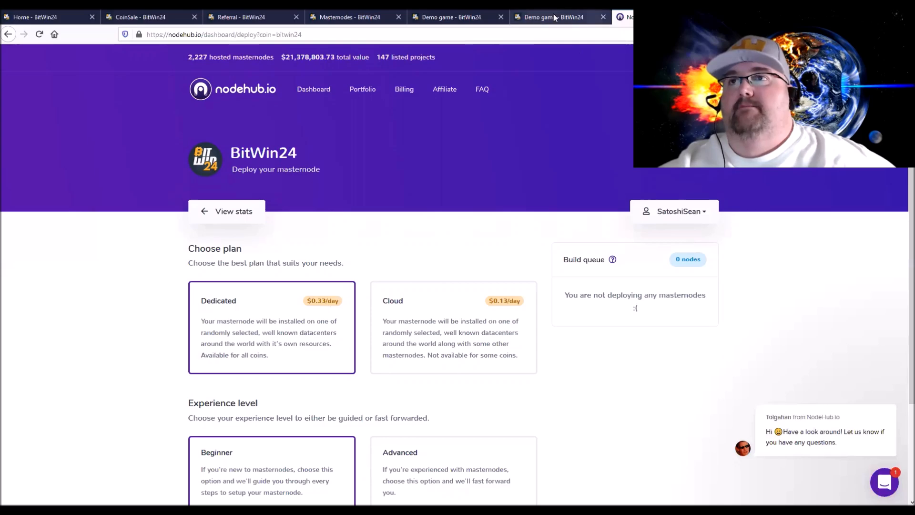
# In the Demo game, enter the bet sequence C156EA7 into playing field 1
pyautogui.click(549, 17)
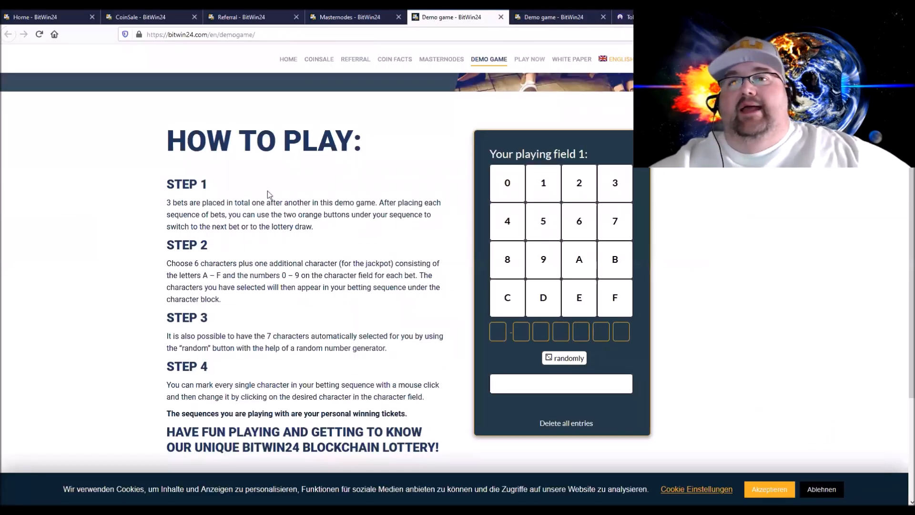
pyautogui.click(579, 297)
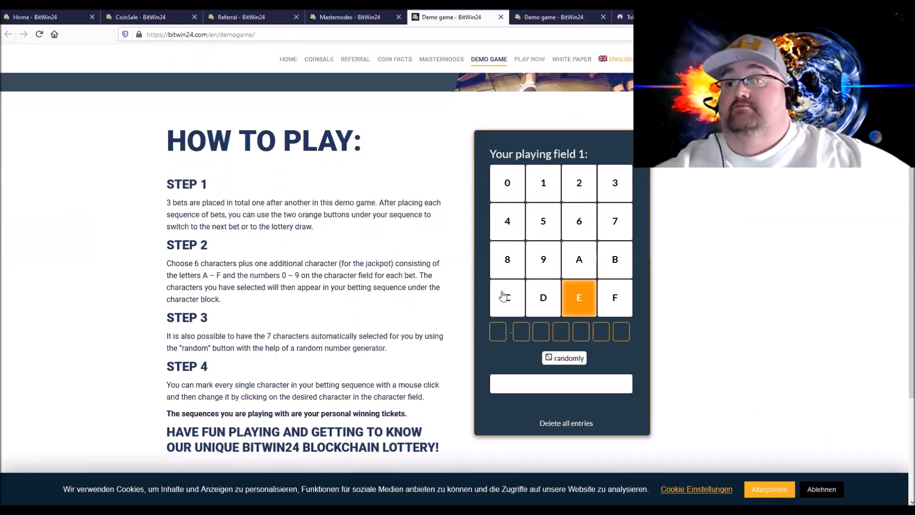
pyautogui.click(543, 297)
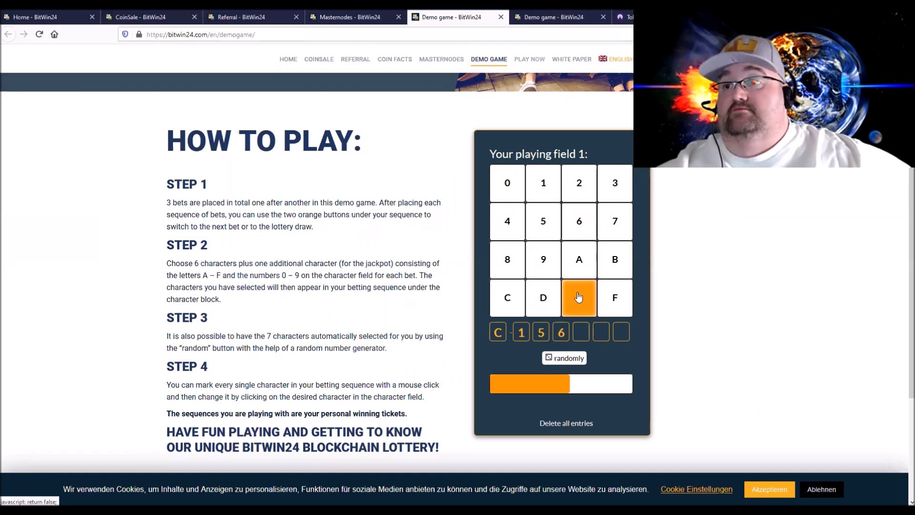
pyautogui.click(579, 259)
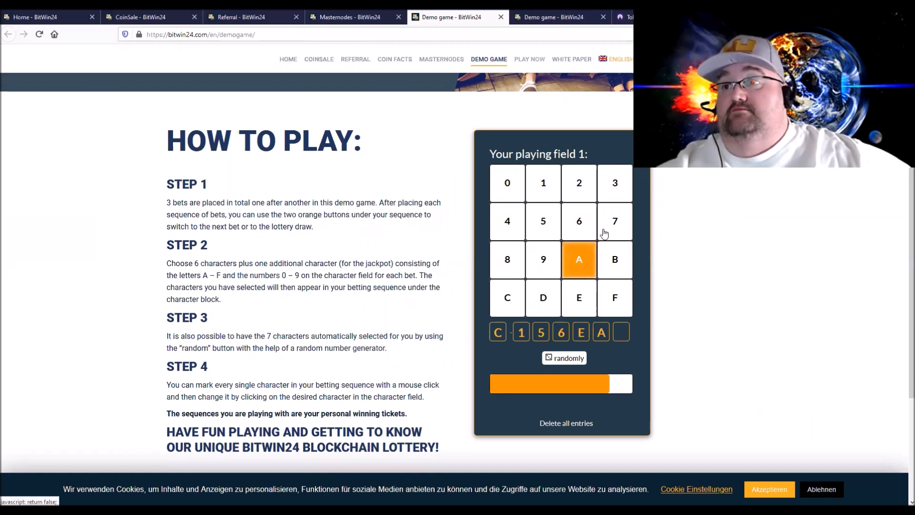
pyautogui.click(614, 221)
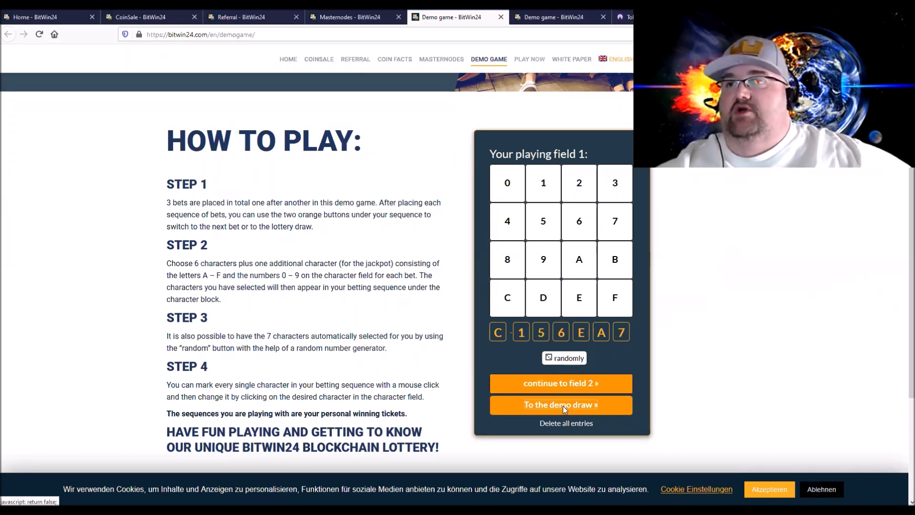
# Run the demo draw and read block 1466's results: three correct characters
pyautogui.click(560, 405)
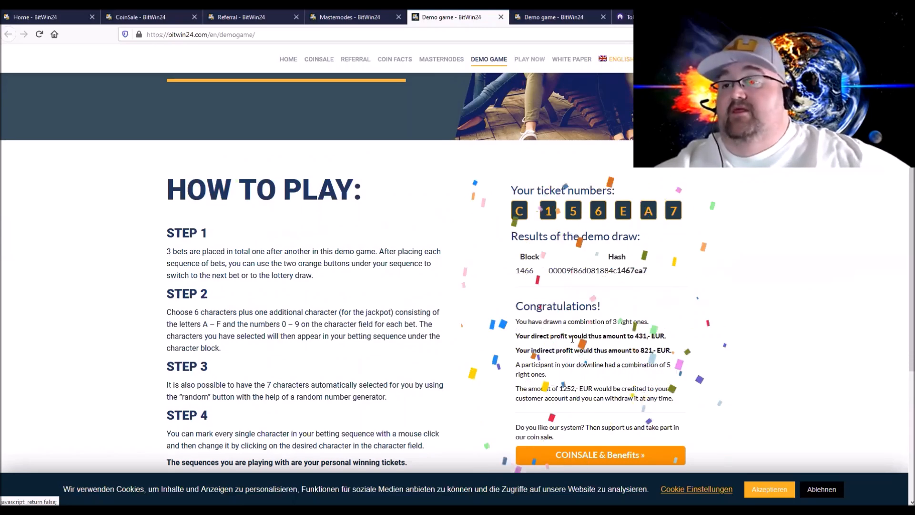
pyautogui.scroll(-3)
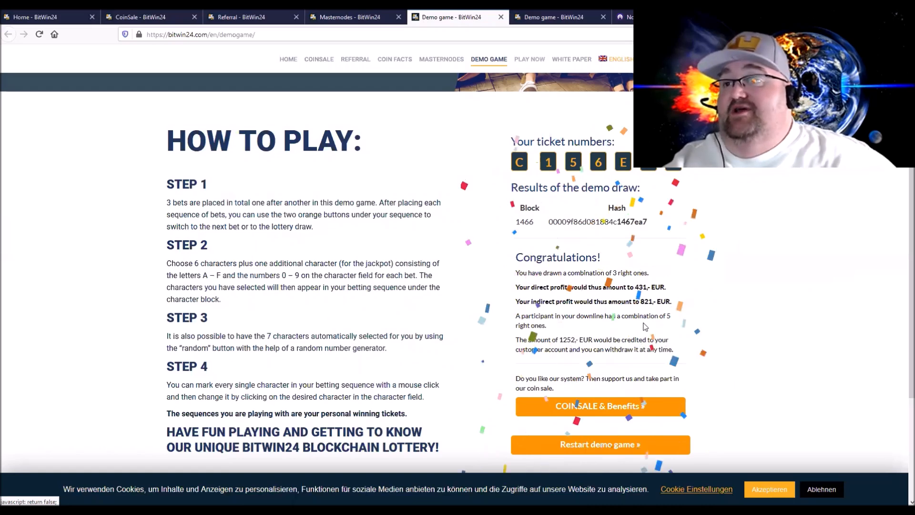
pyautogui.scroll(3)
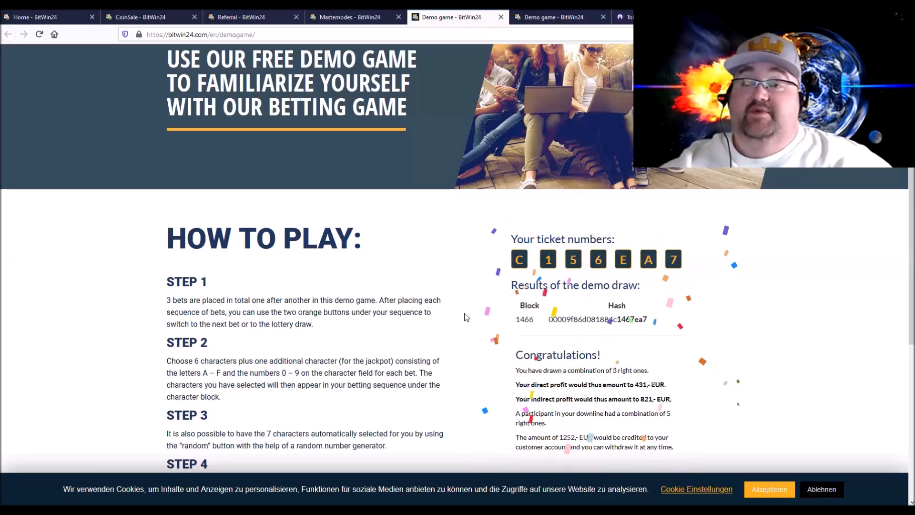
pyautogui.scroll(-3)
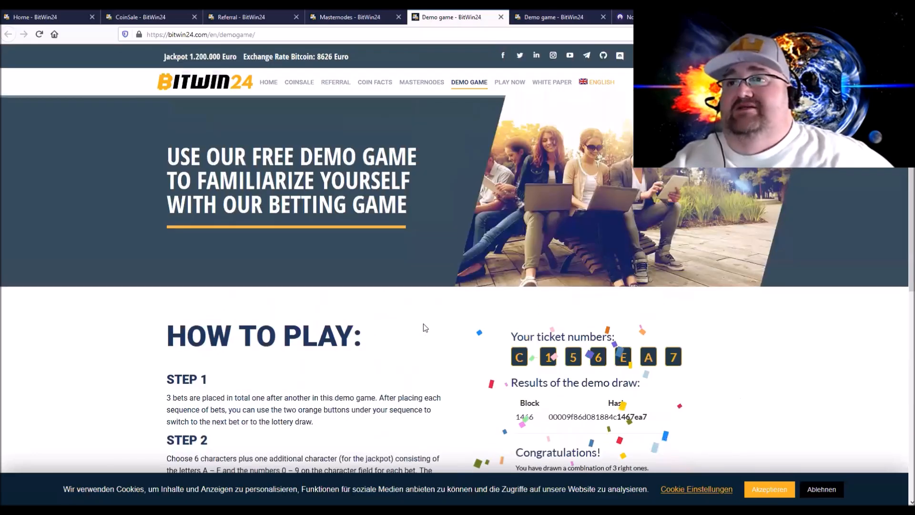
pyautogui.moveTo(508, 88)
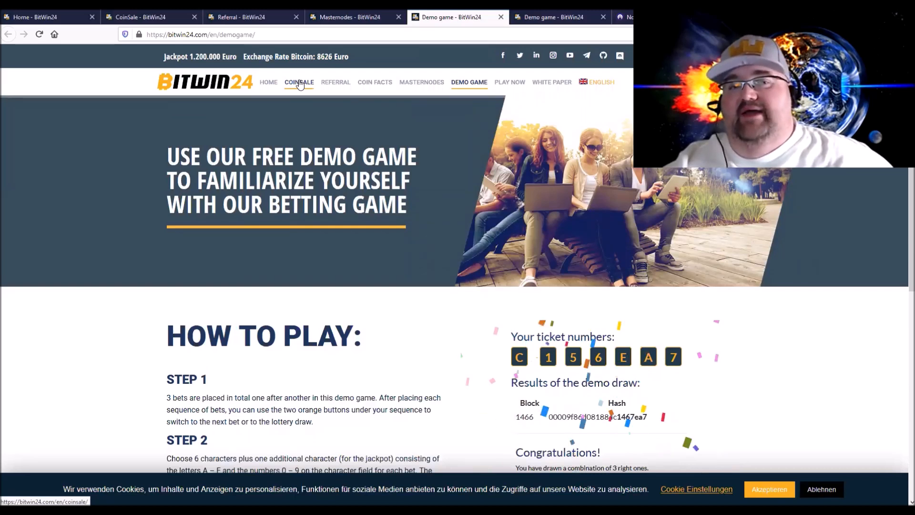
pyautogui.moveTo(324, 98)
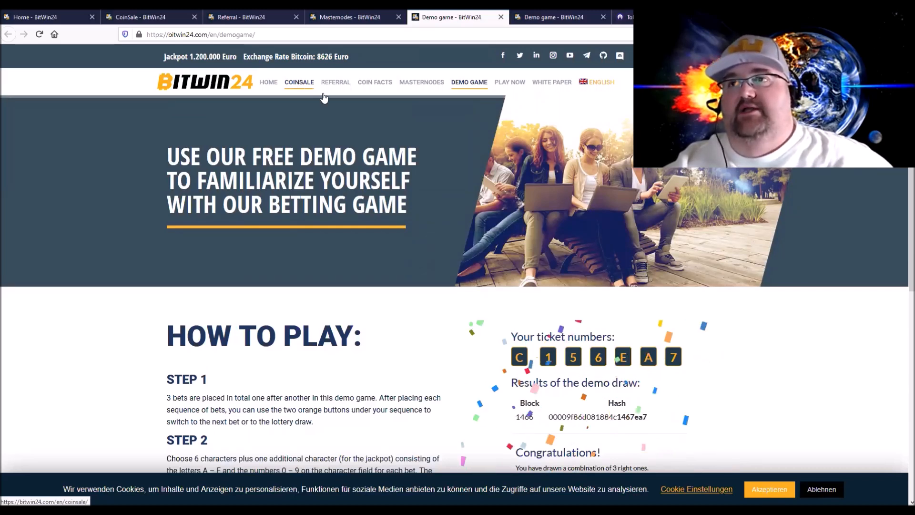